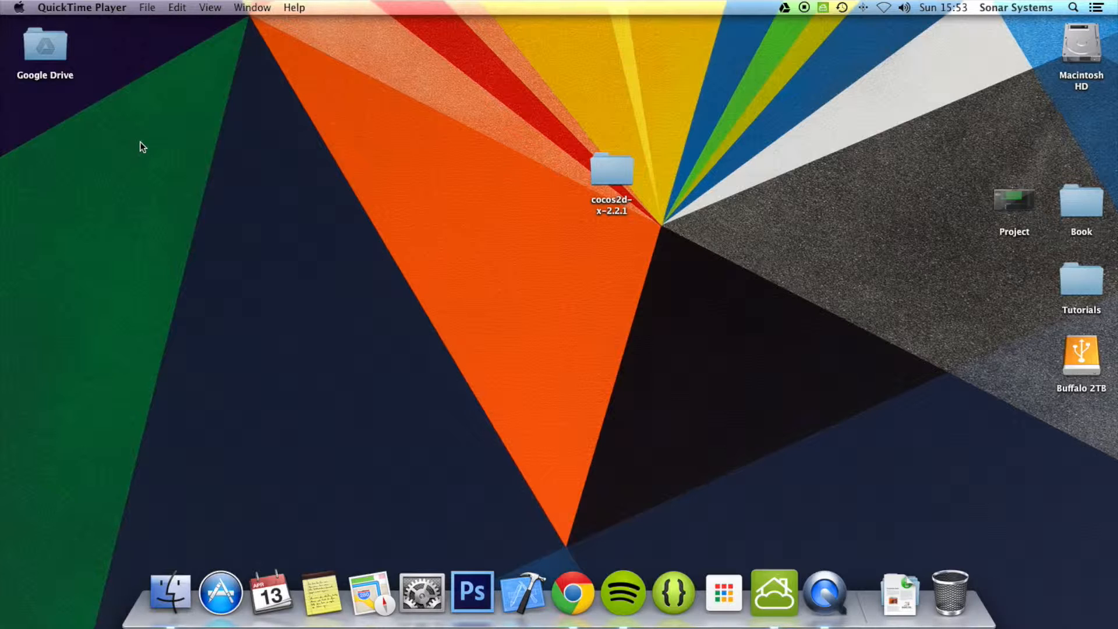
Launch Sublime Text 2 from Launchpad after browsing the Developer Tools folder.
left_click(723, 592)
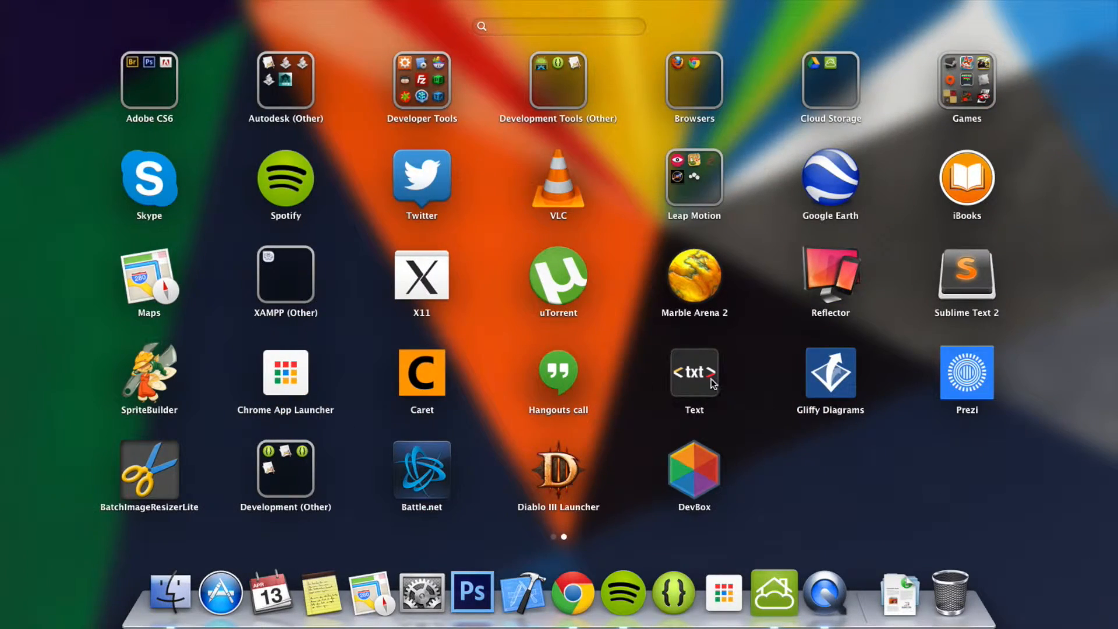
mouse_move(985, 276)
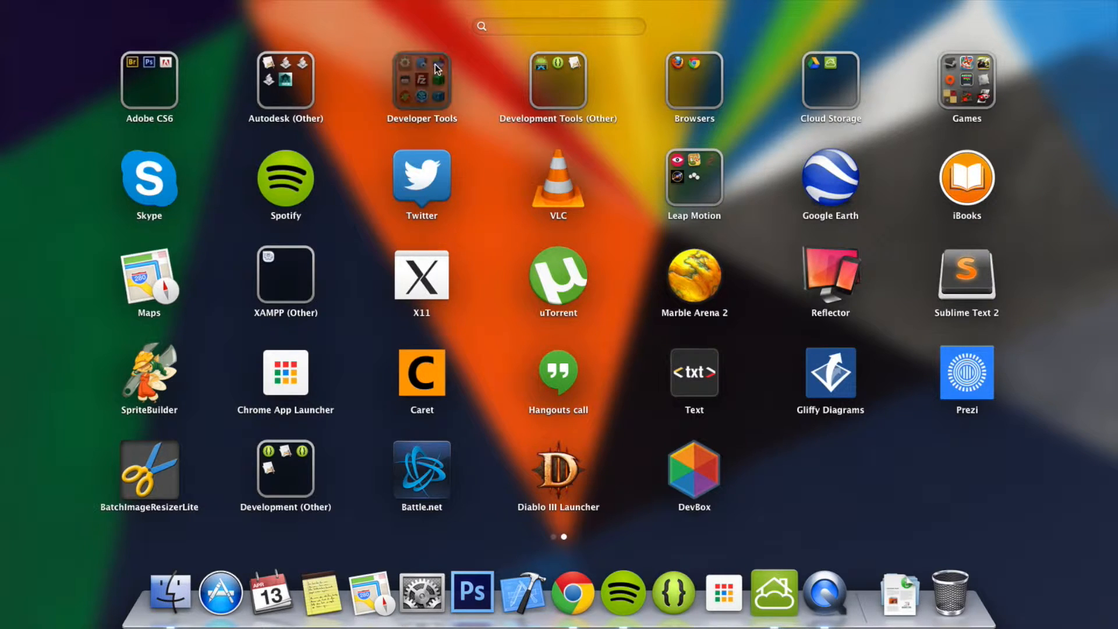
left_click(421, 78)
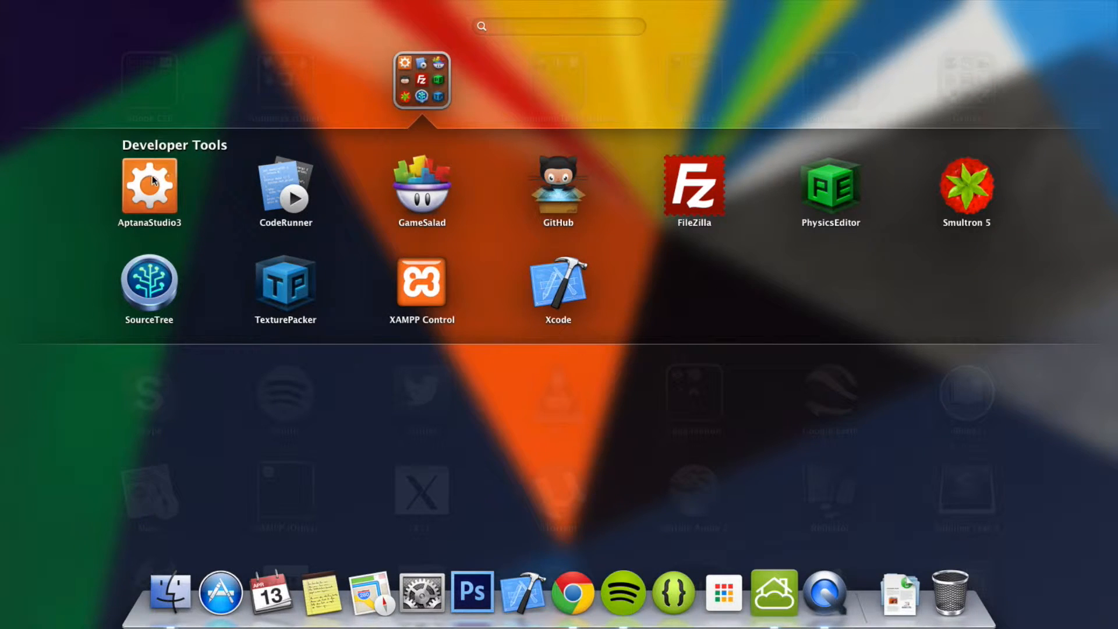
mouse_move(710, 459)
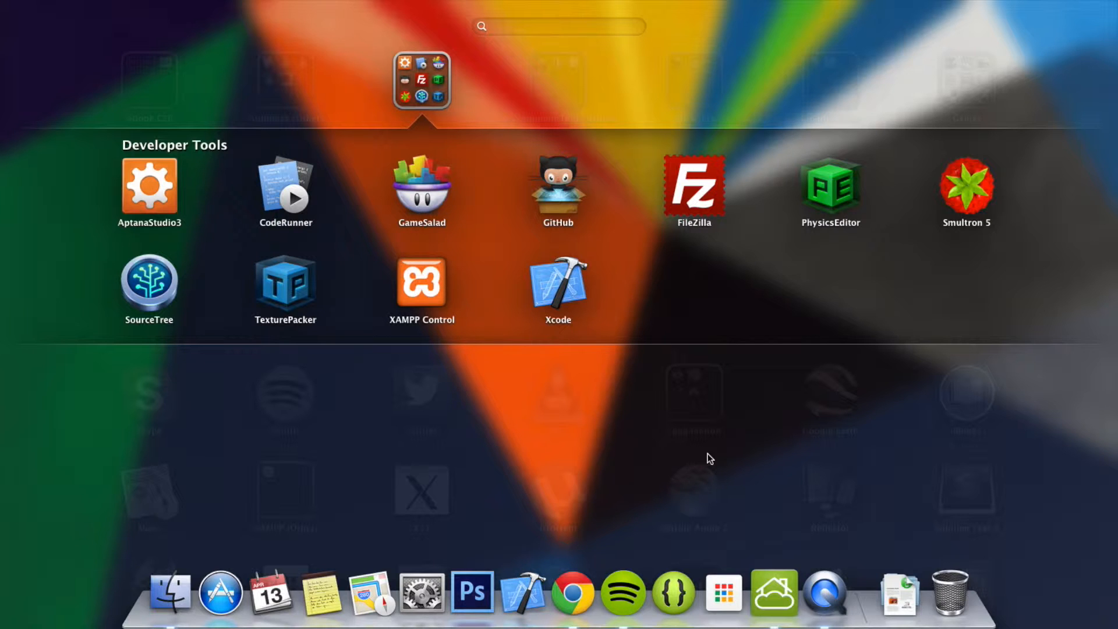
mouse_move(976, 214)
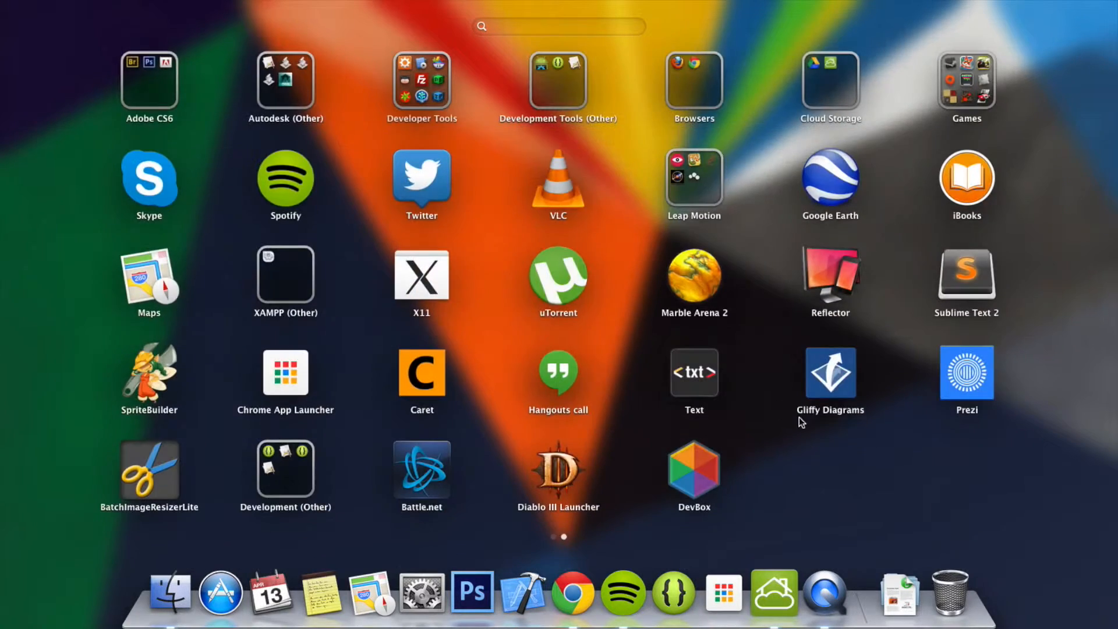
left_click(966, 278)
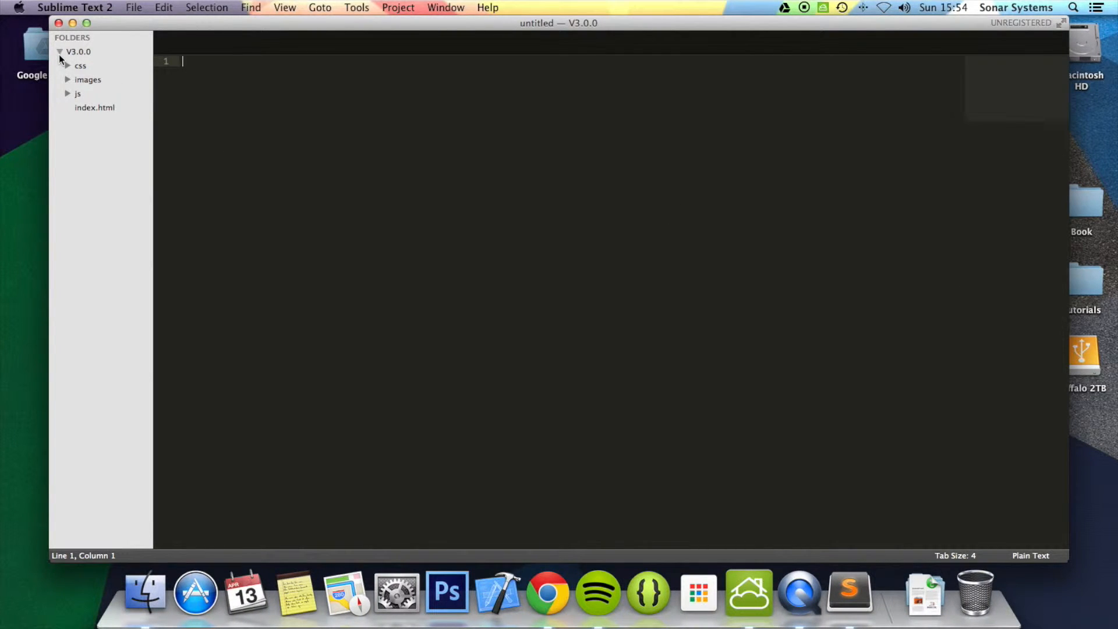
Collapse the V3.0.0 project folder in the sidebar.
left_click(60, 51)
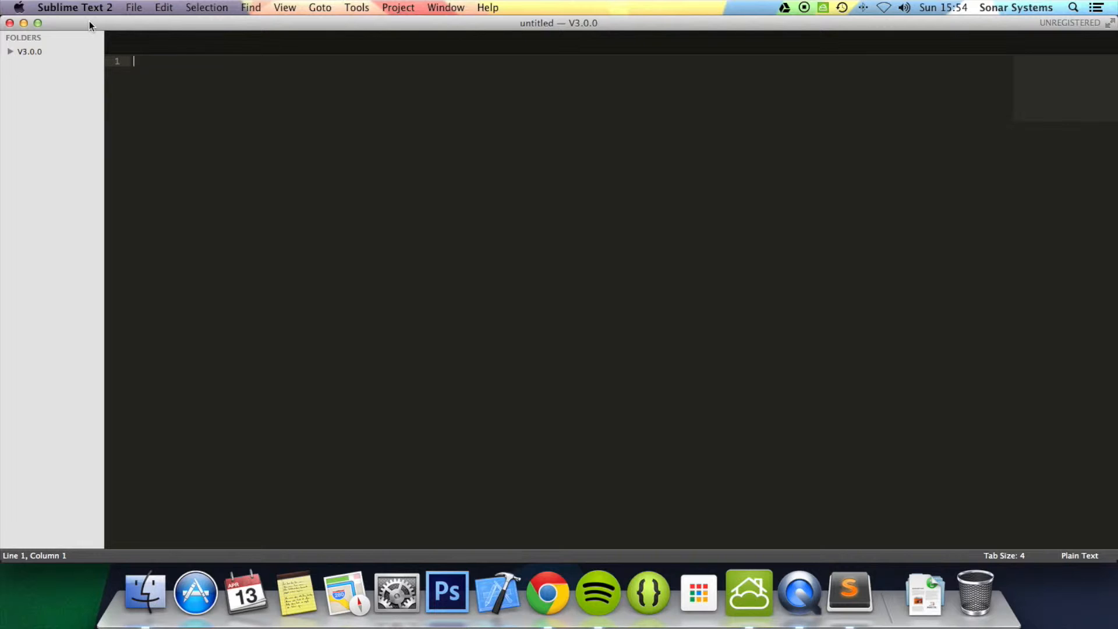
mouse_move(566, 592)
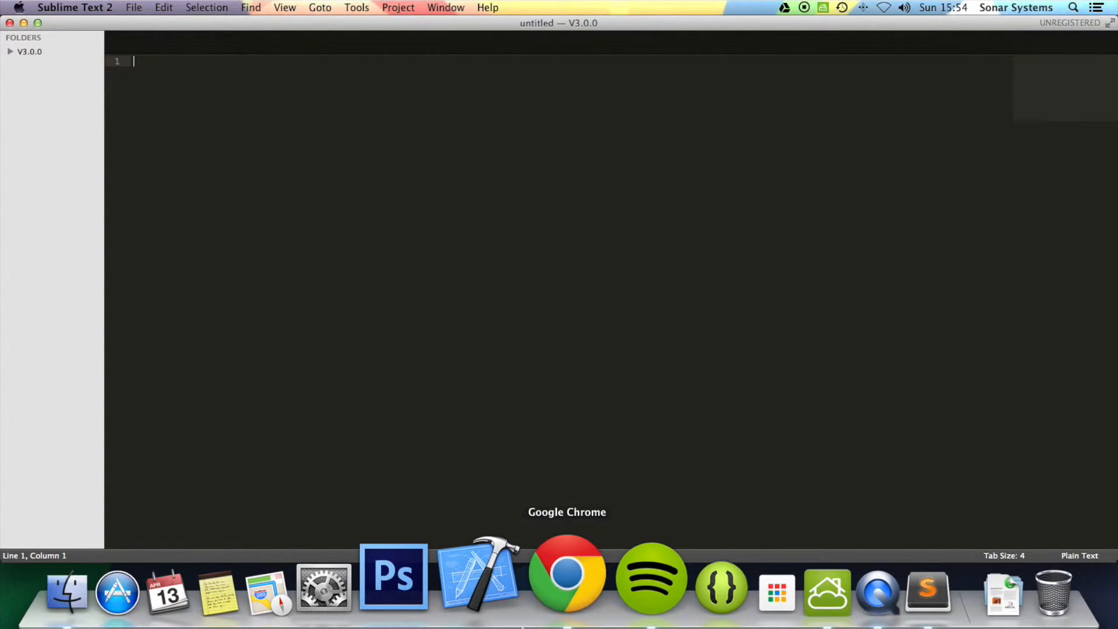
Switch to Google Chrome and close its new-tab window.
left_click(567, 578)
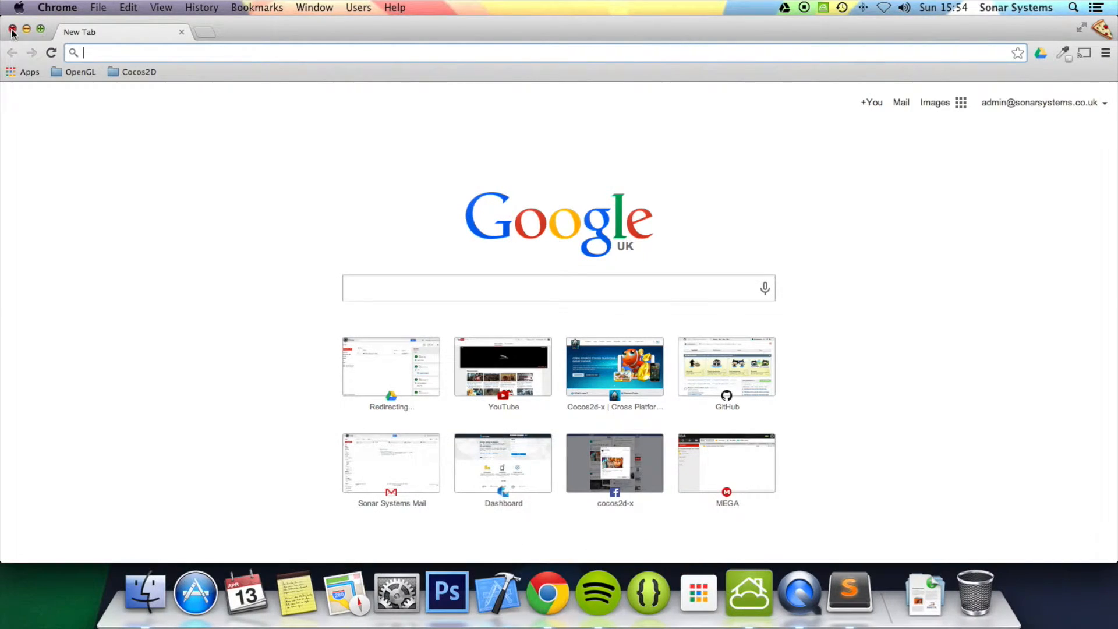
left_click(848, 591)
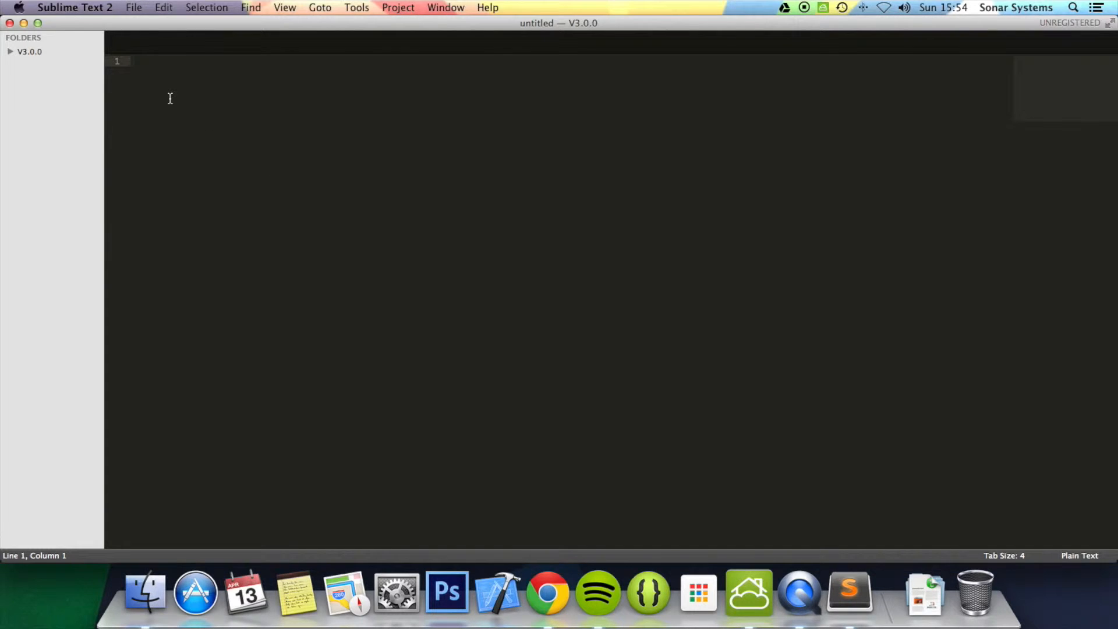
Type a <!doctype HTML> declaration followed by opening and closing html tags.
type("<!")
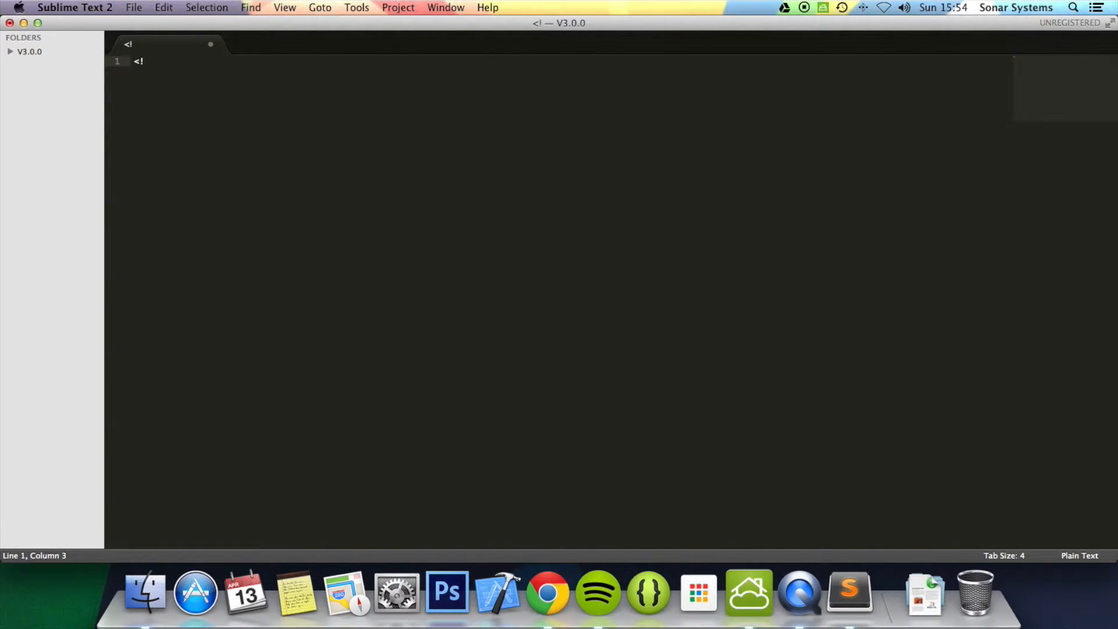
type("doctype")
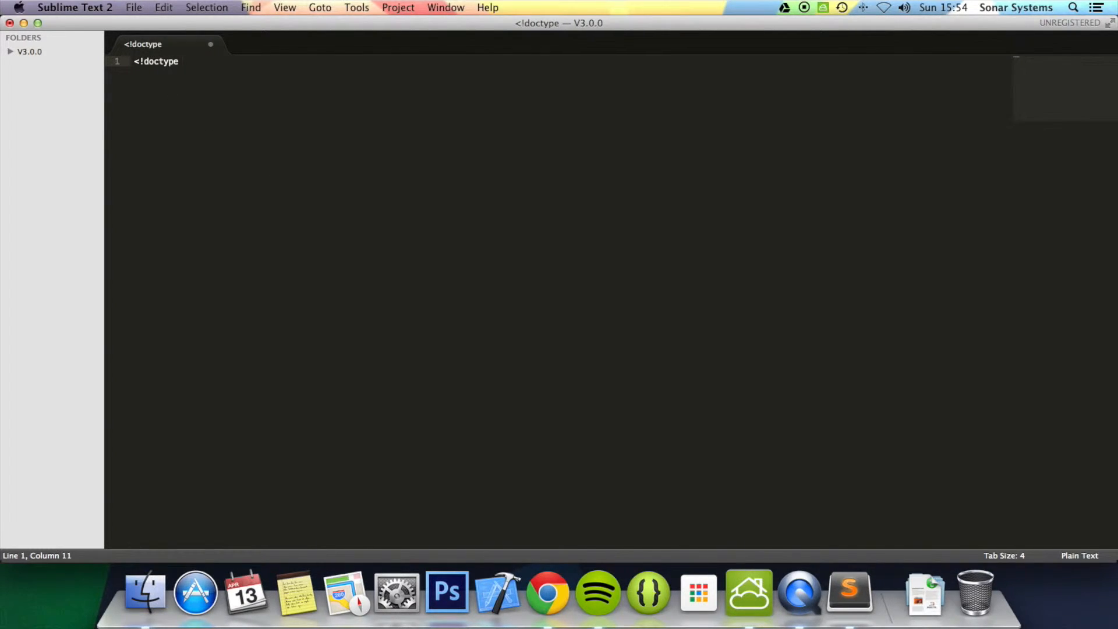
type("HTML>")
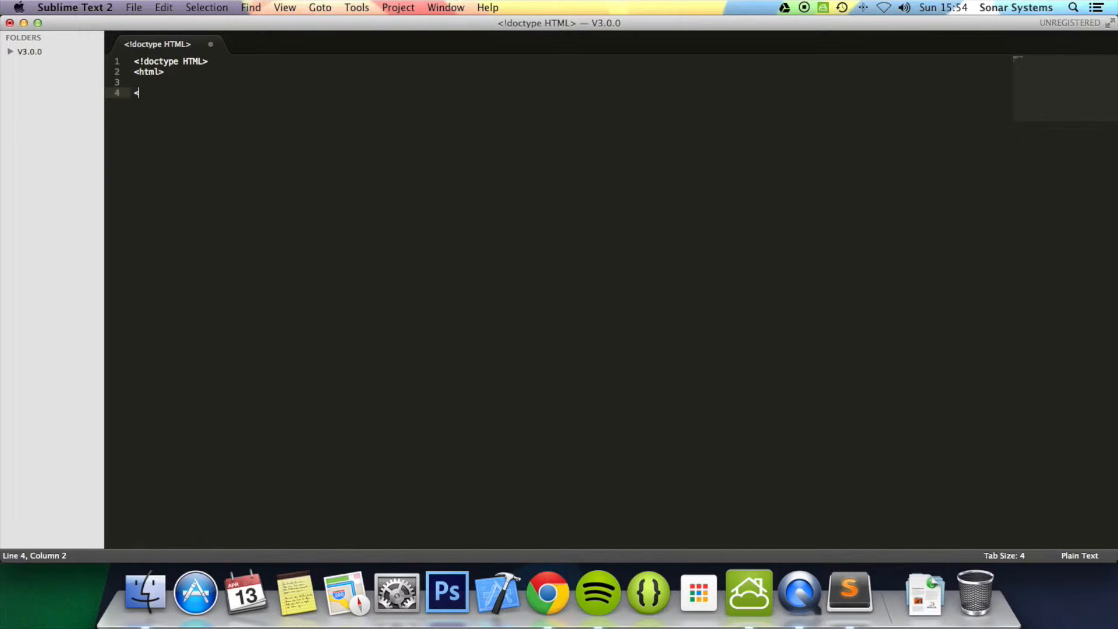
type("</html>")
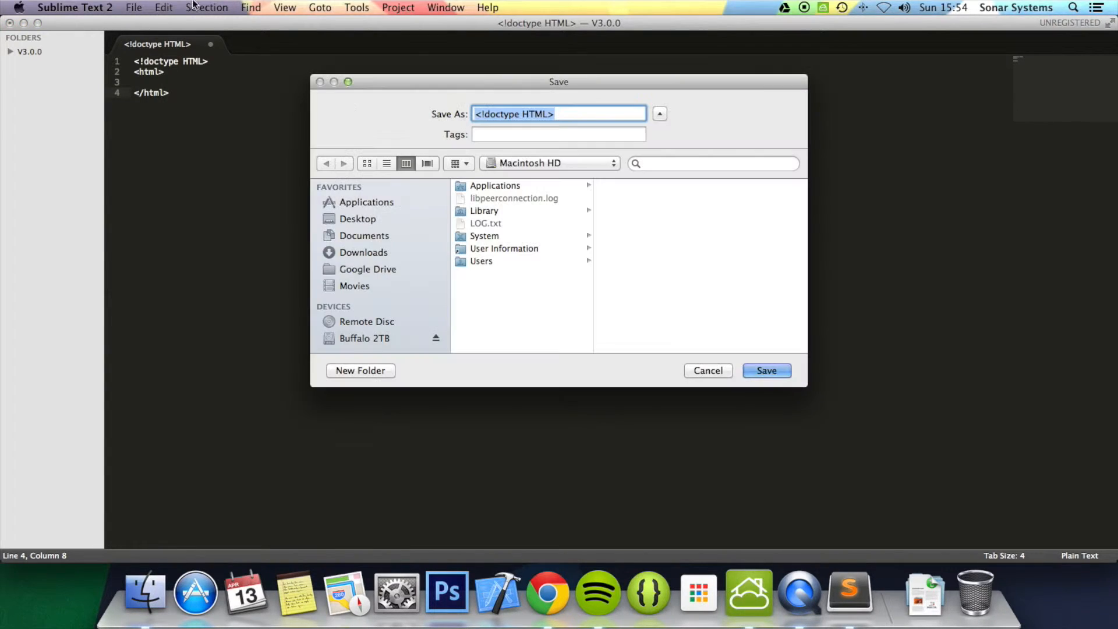
Create a JavaScript folder on the Desktop and save the page there as index.html.
left_click(358, 219)
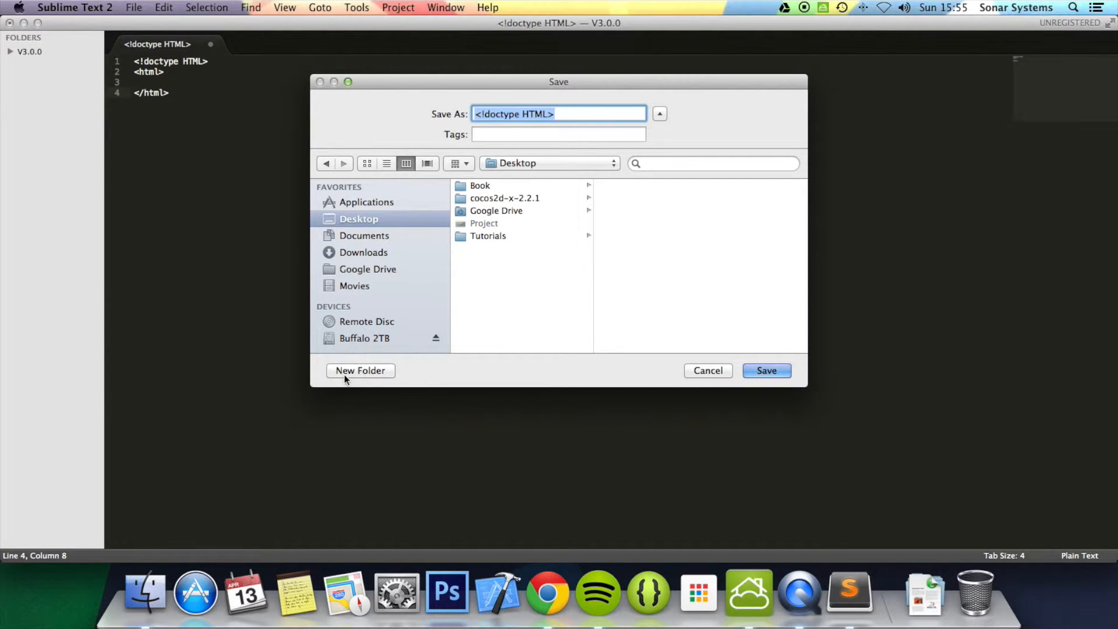
left_click(360, 371)
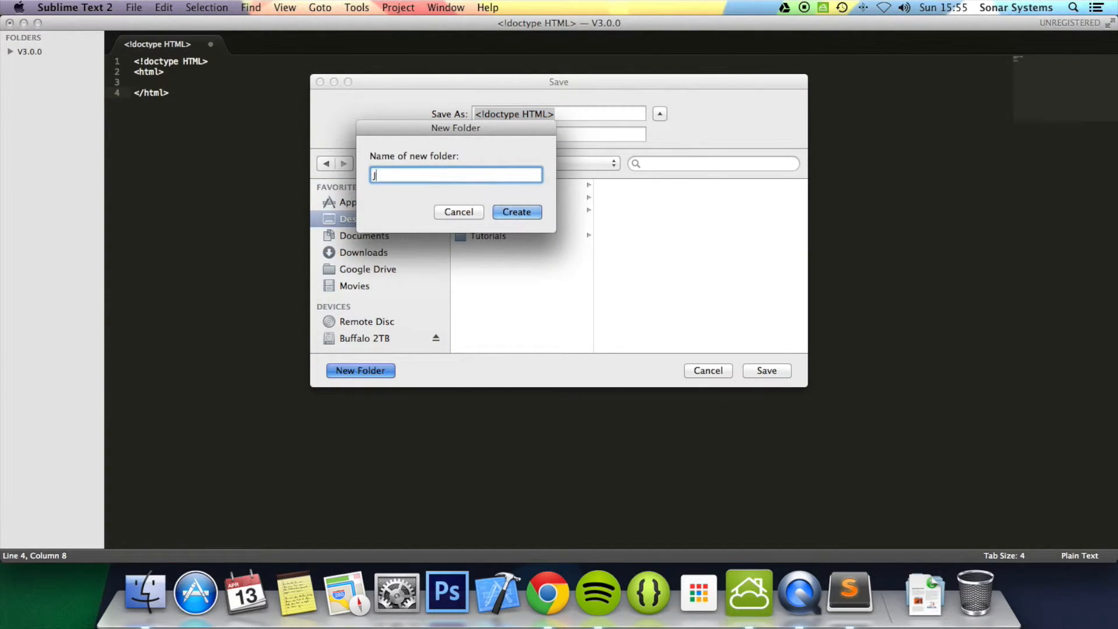
type("JavaScript")
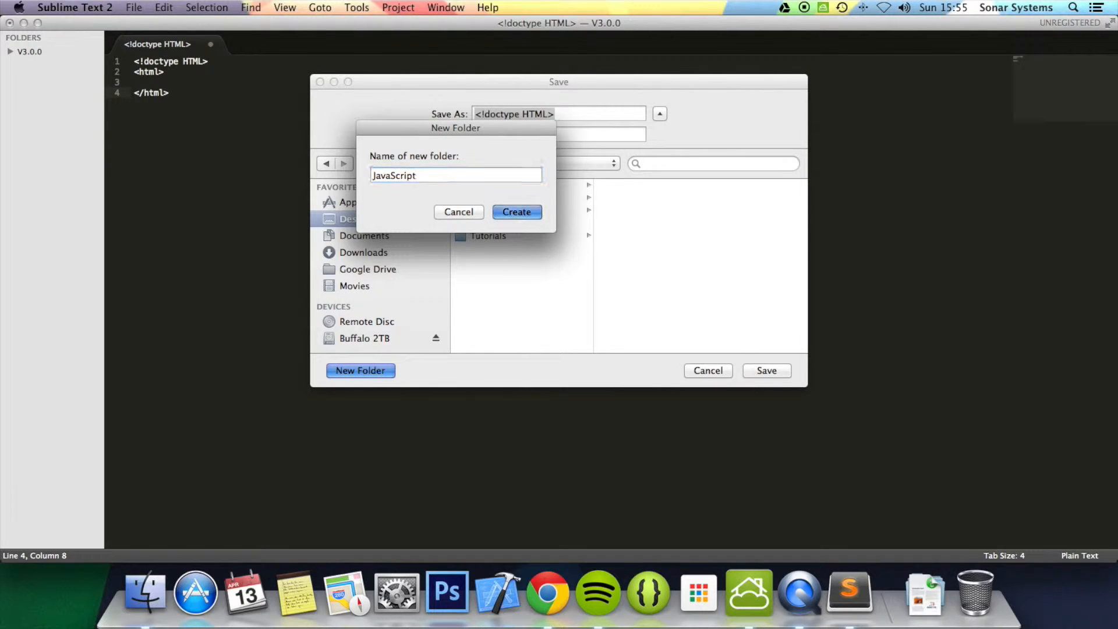
left_click(516, 212)
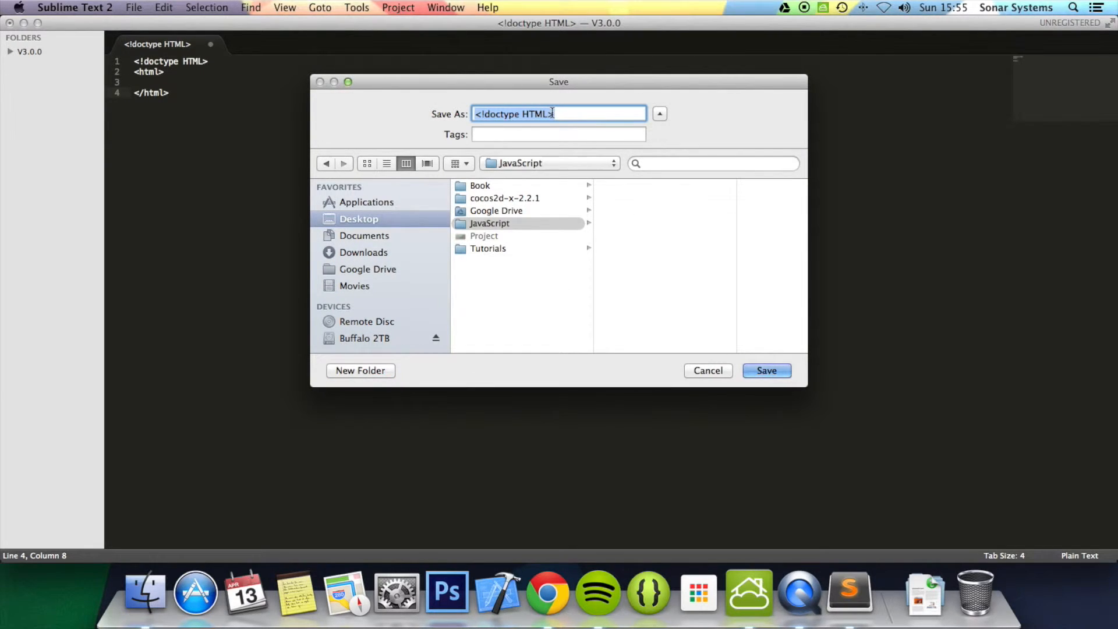
type("index.html")
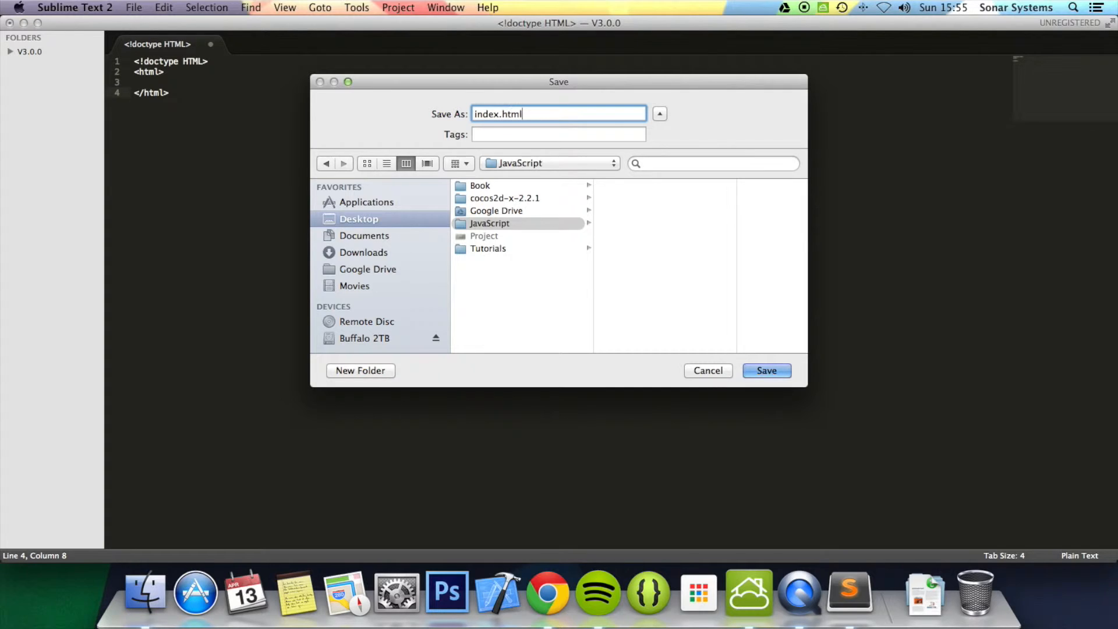
left_click(766, 370)
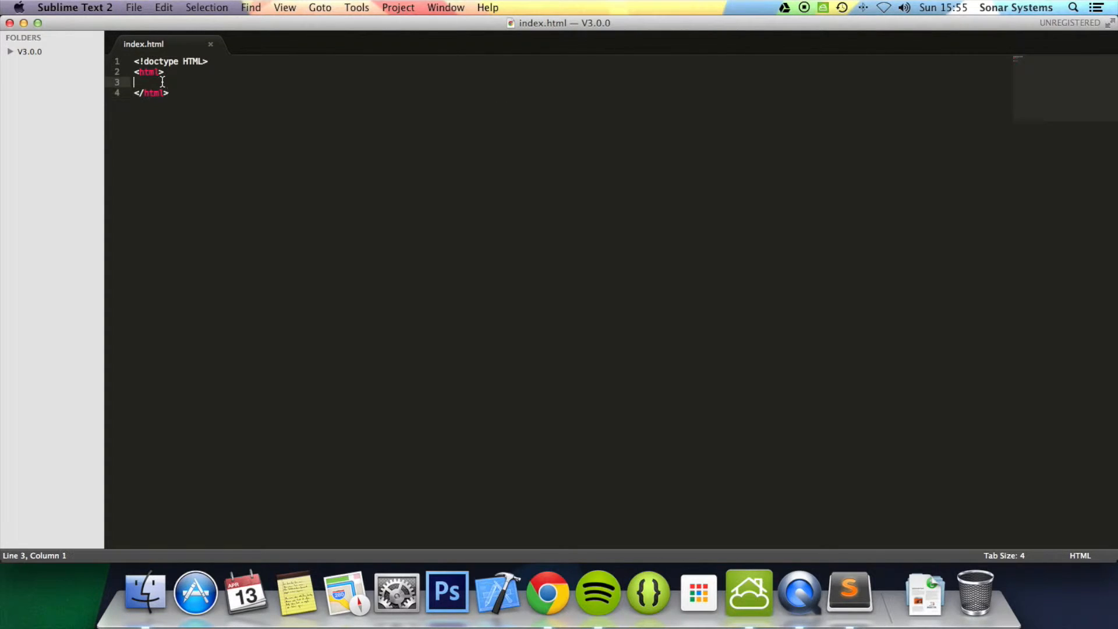
Add a </head> tag and a <body></body> pair inside the html element.
key("Tab")
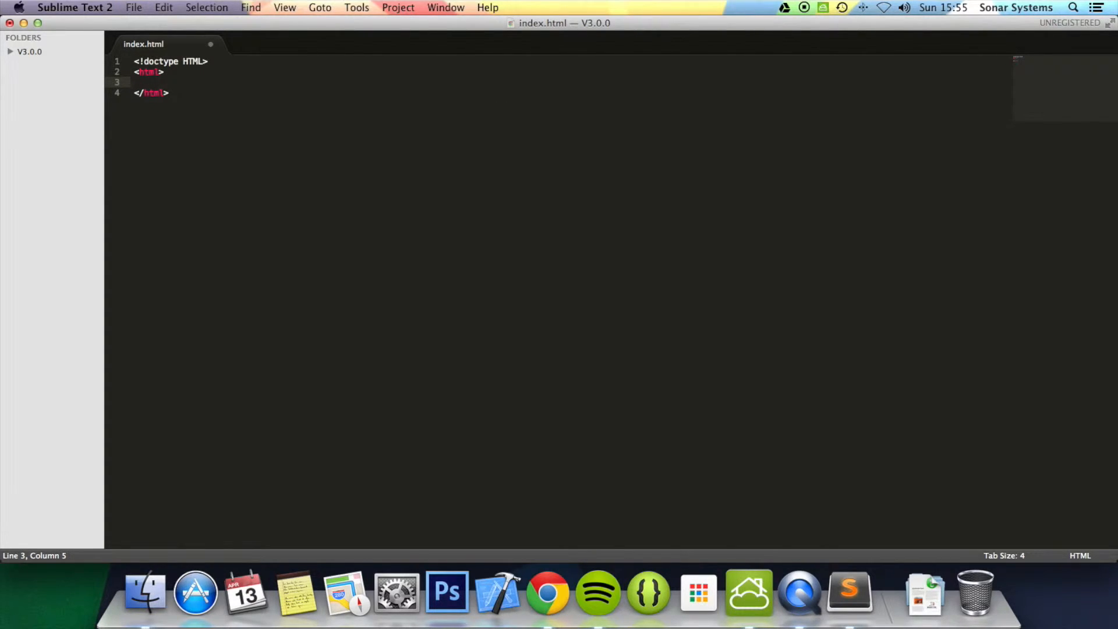
type("<head>")
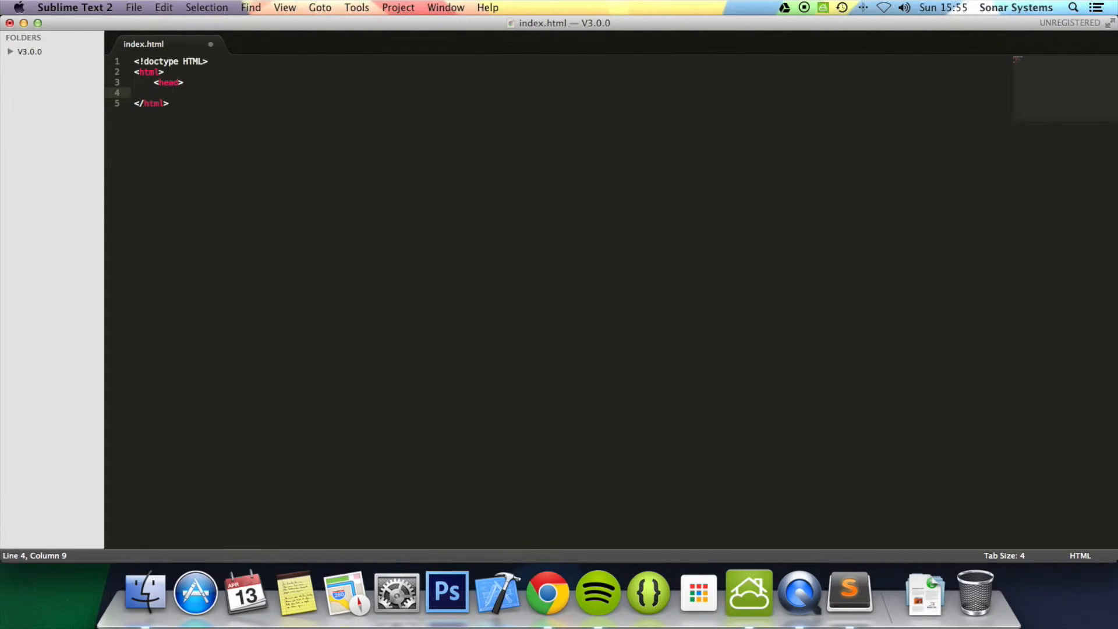
type("</head>")
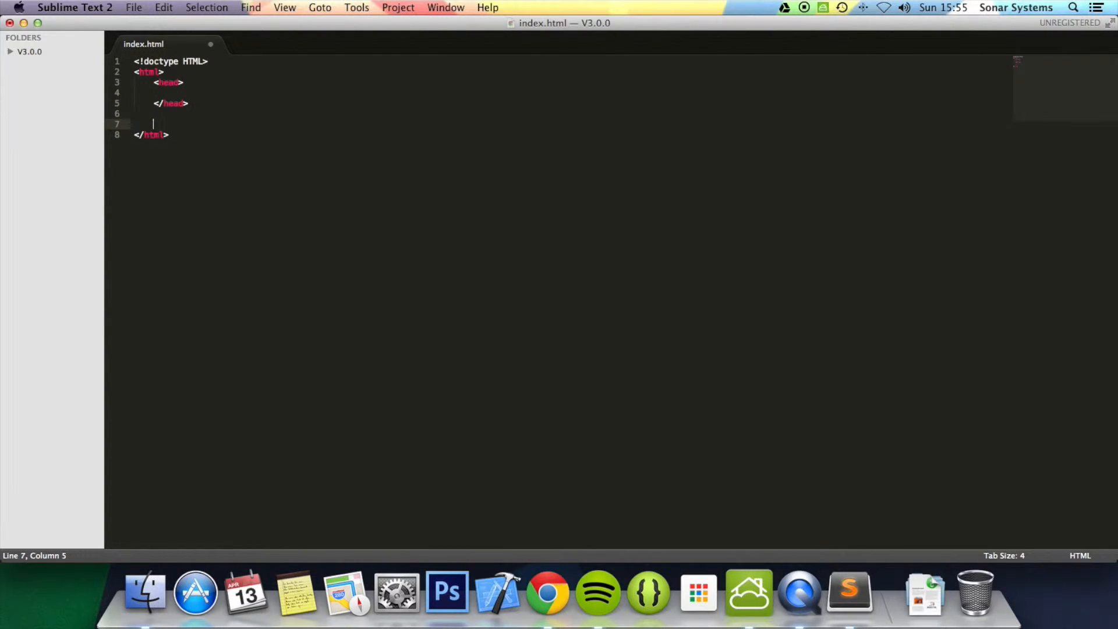
type("<body>")
type("</")
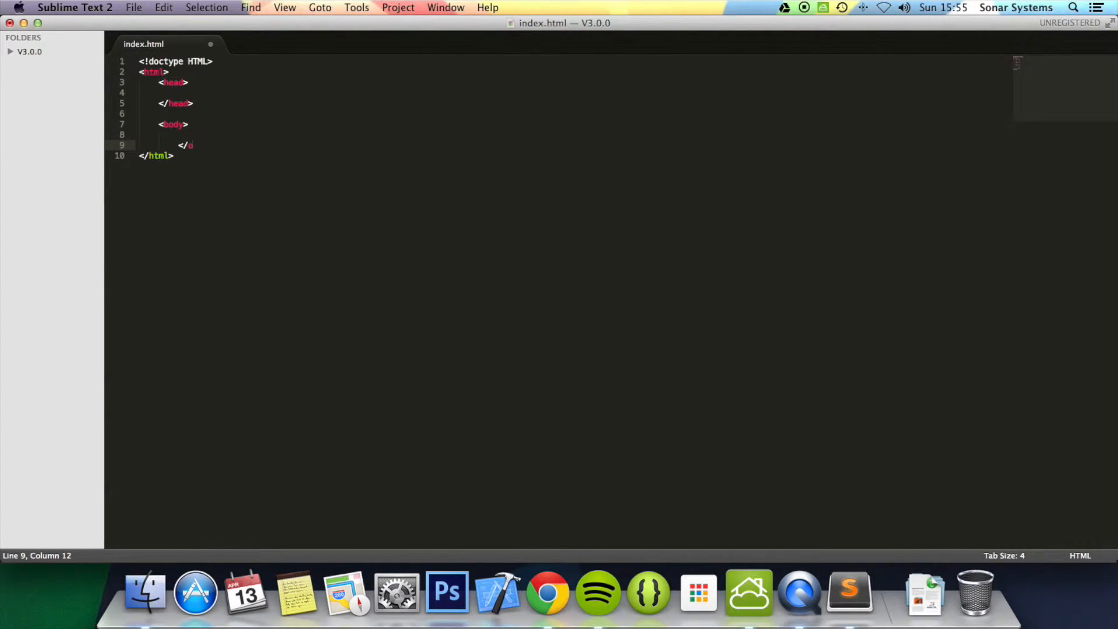
type("body>")
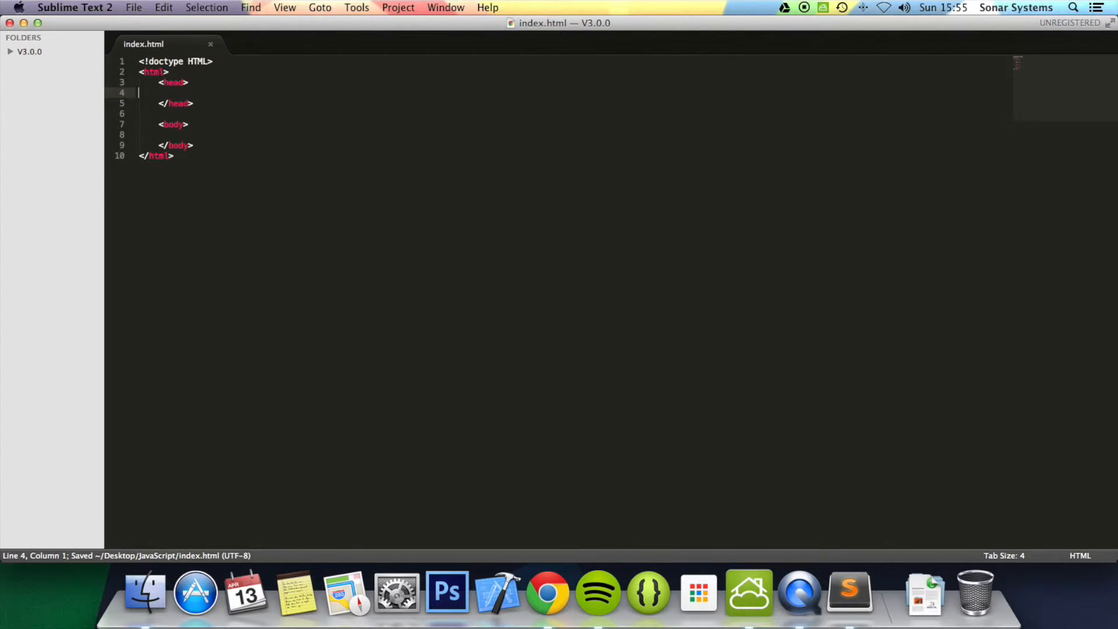
mouse_move(231, 98)
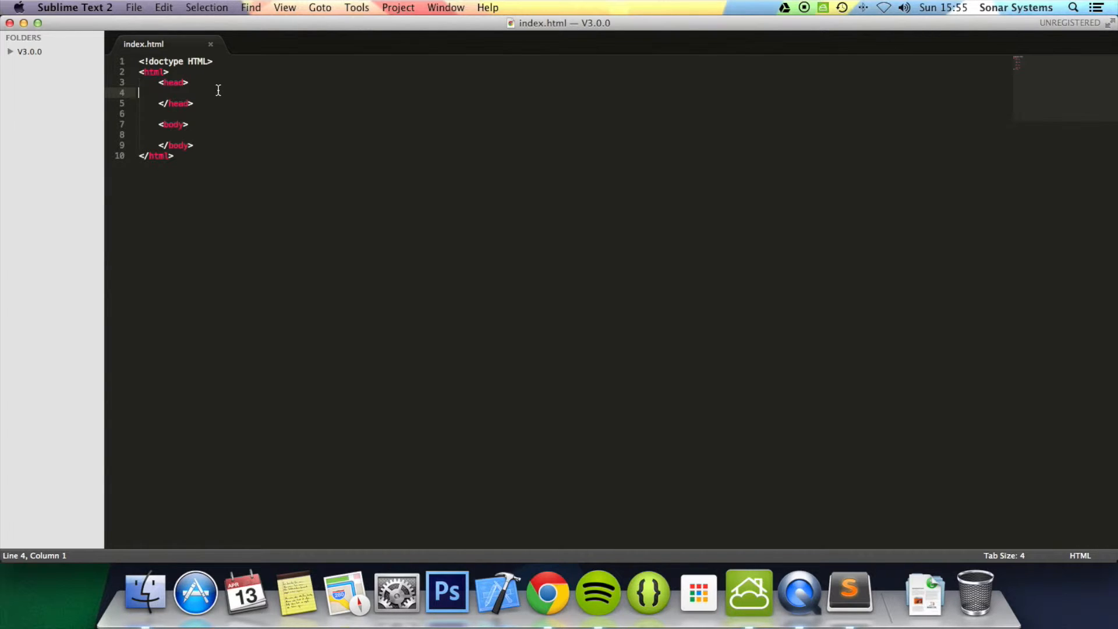
mouse_move(132, 6)
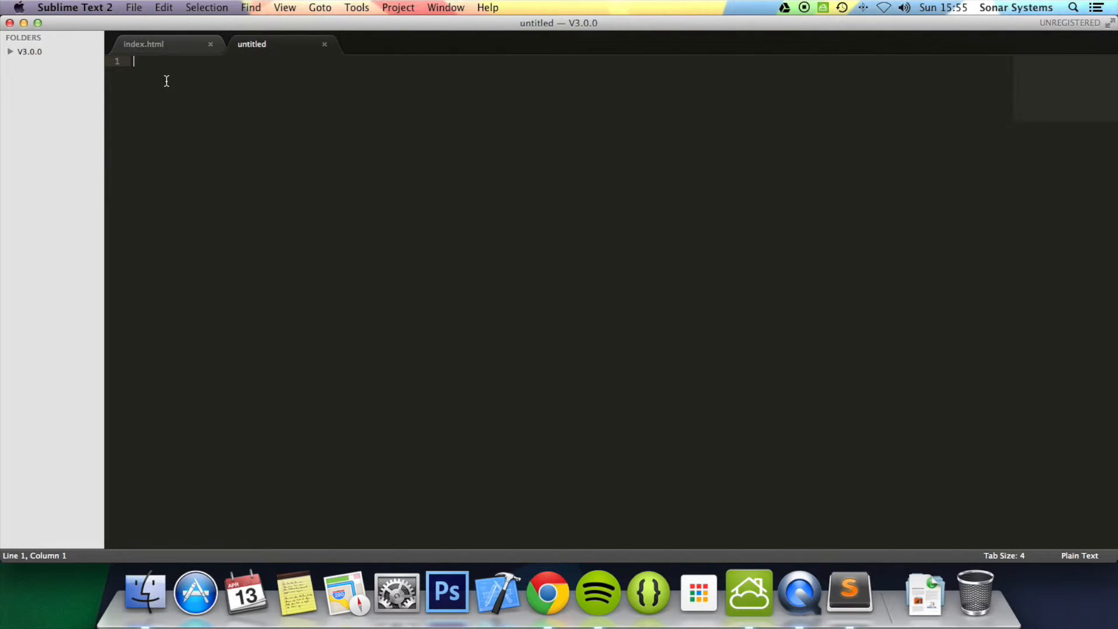
Save the new untitled file as main.js in the JavaScript folder.
key("cmd+s")
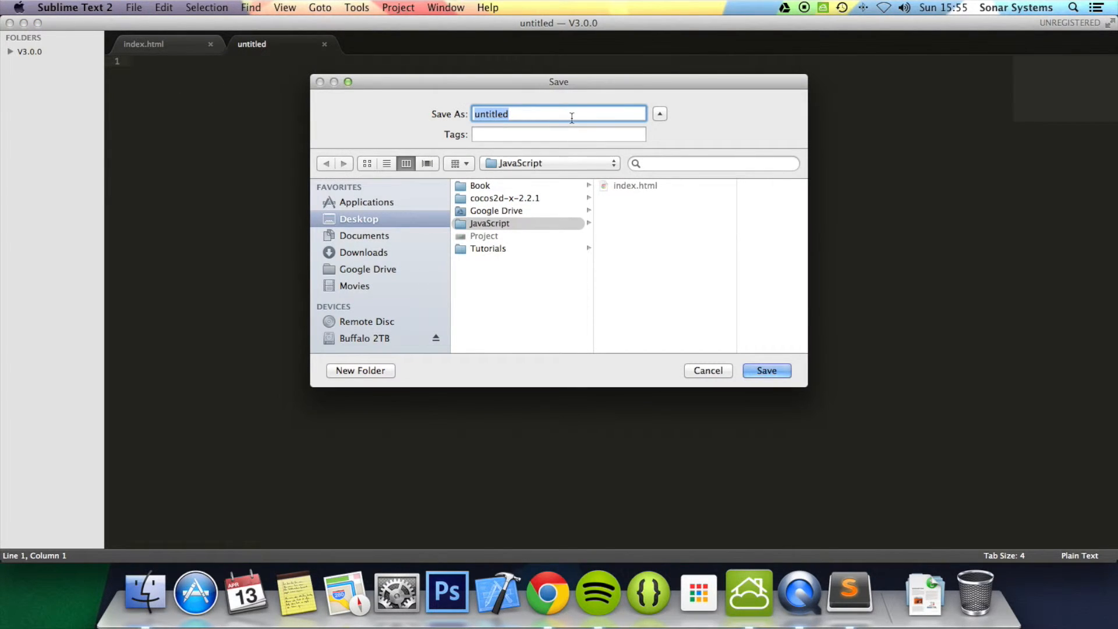
type("m")
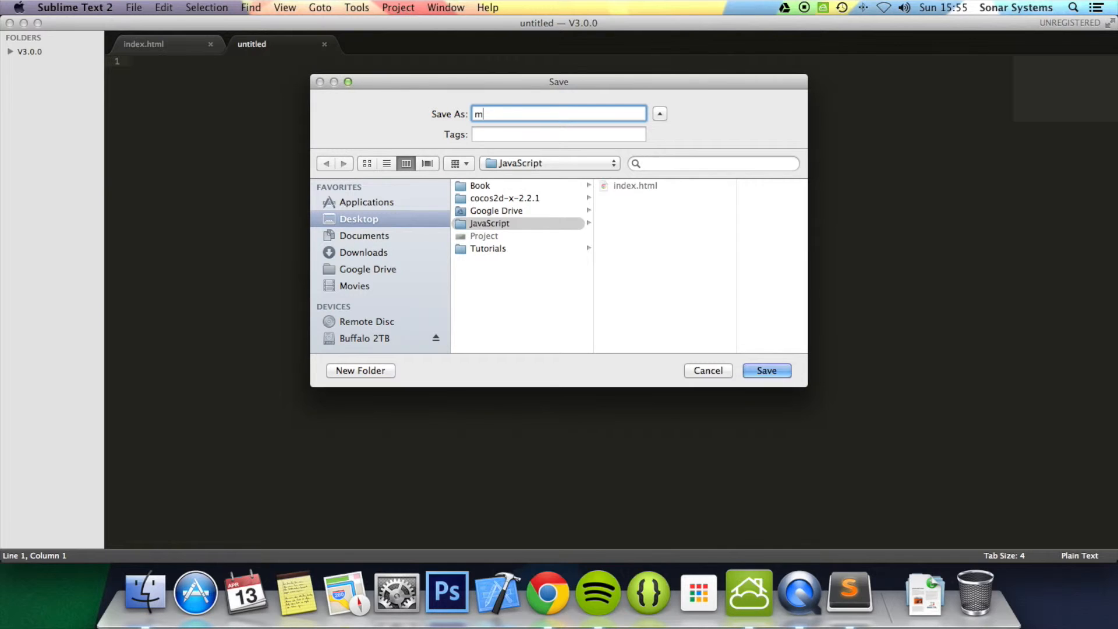
type("ain.js")
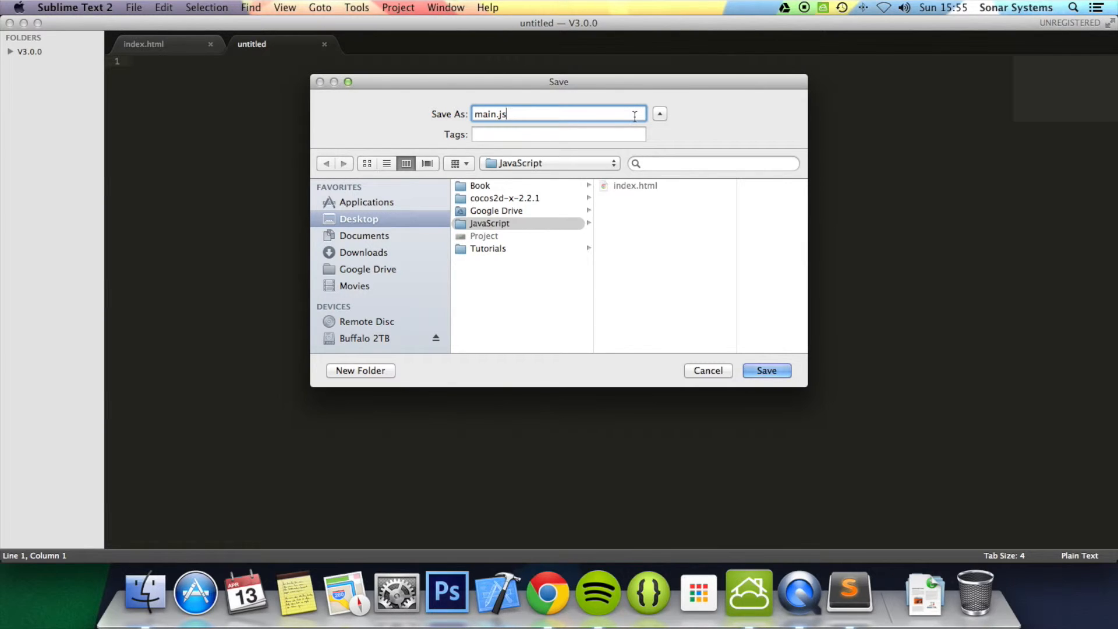
left_click(766, 371)
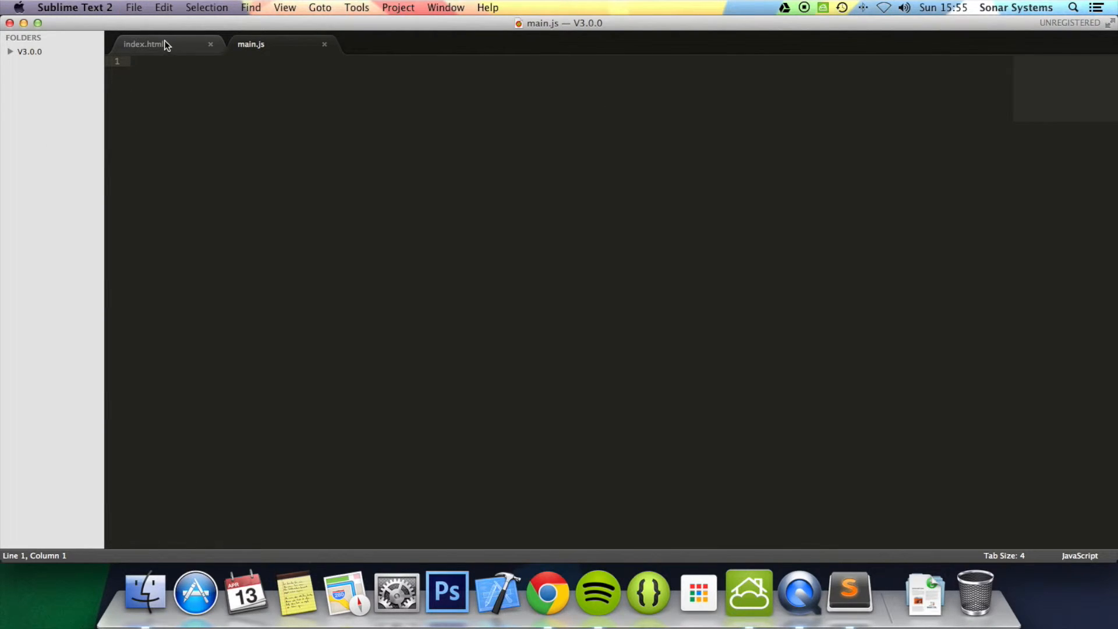
Type an alert(""); call on line 1 of main.js.
type("aler")
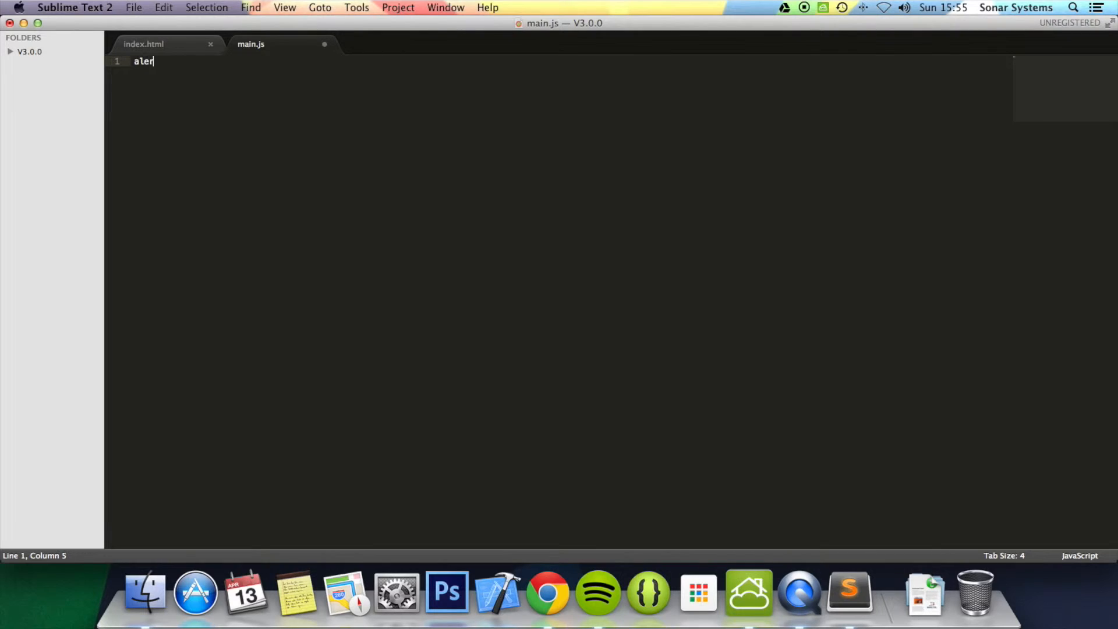
type("t();")
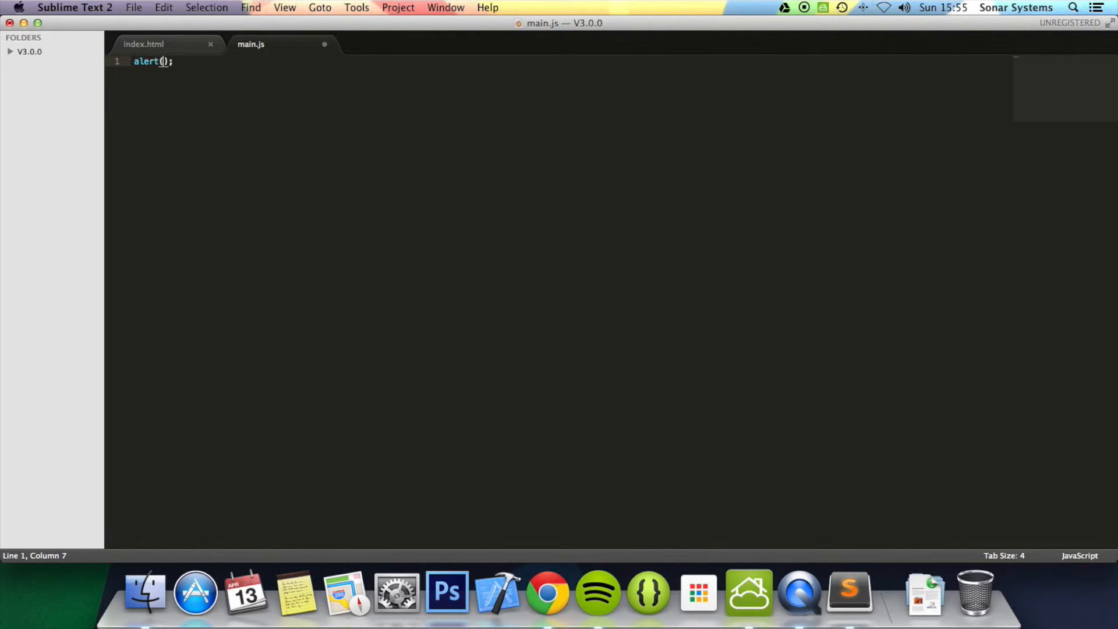
type("\"\"")
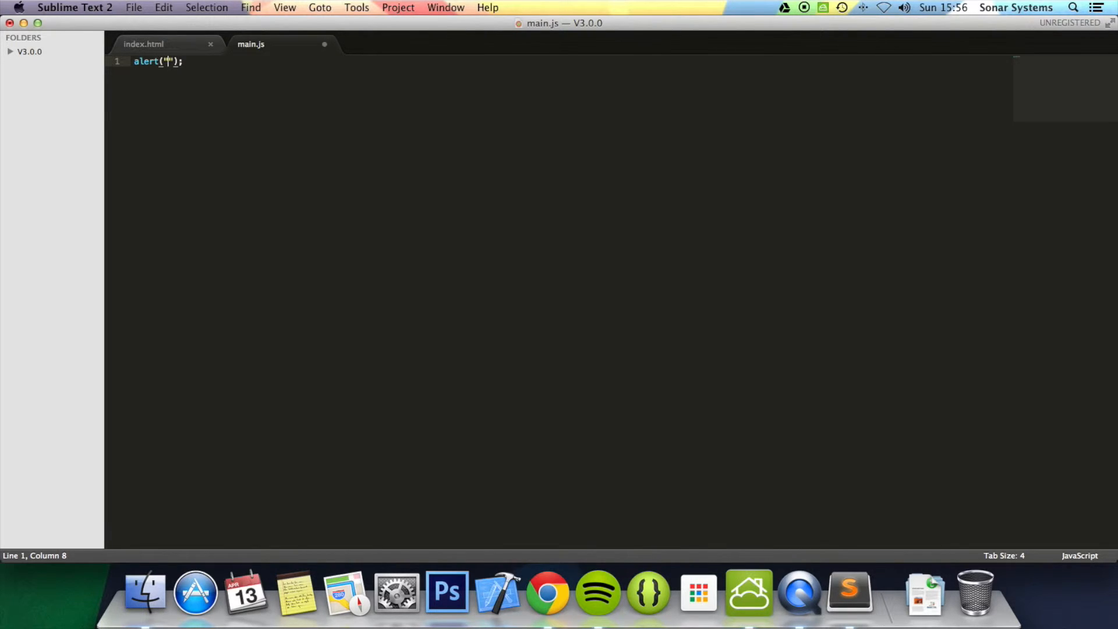
Complete the main.js alert message as "Hello World!".
type("Hello")
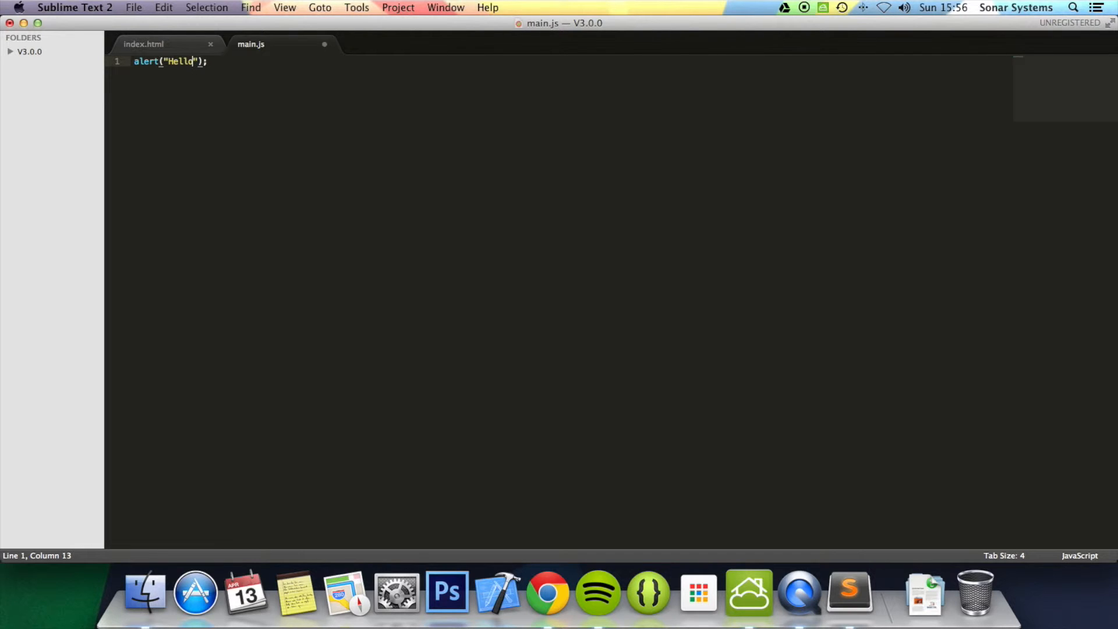
type("World!")
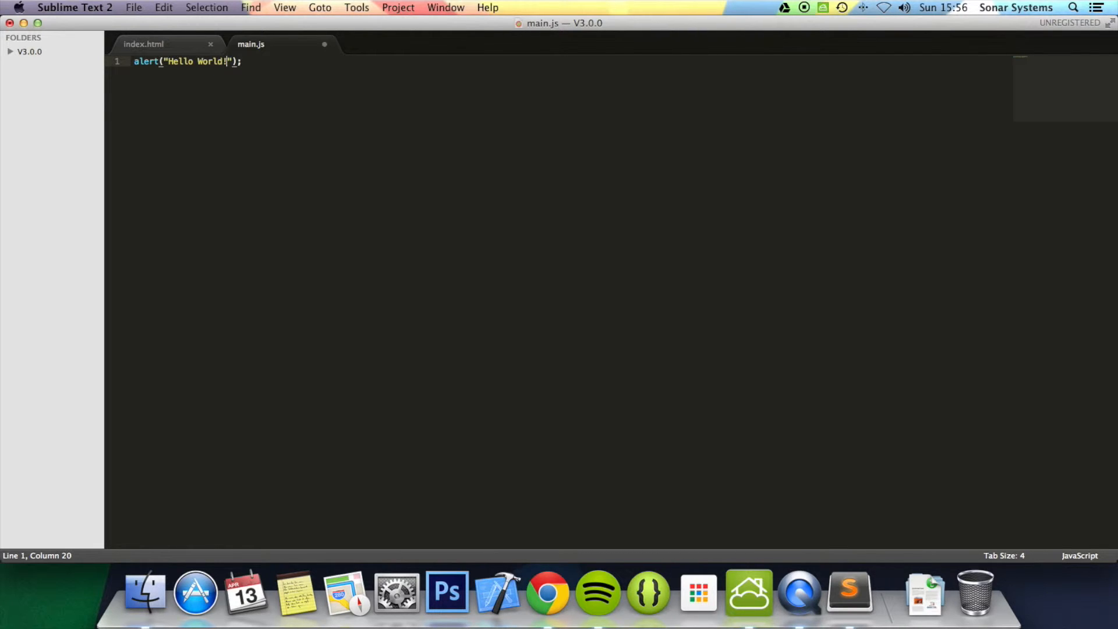
left_click(143, 44)
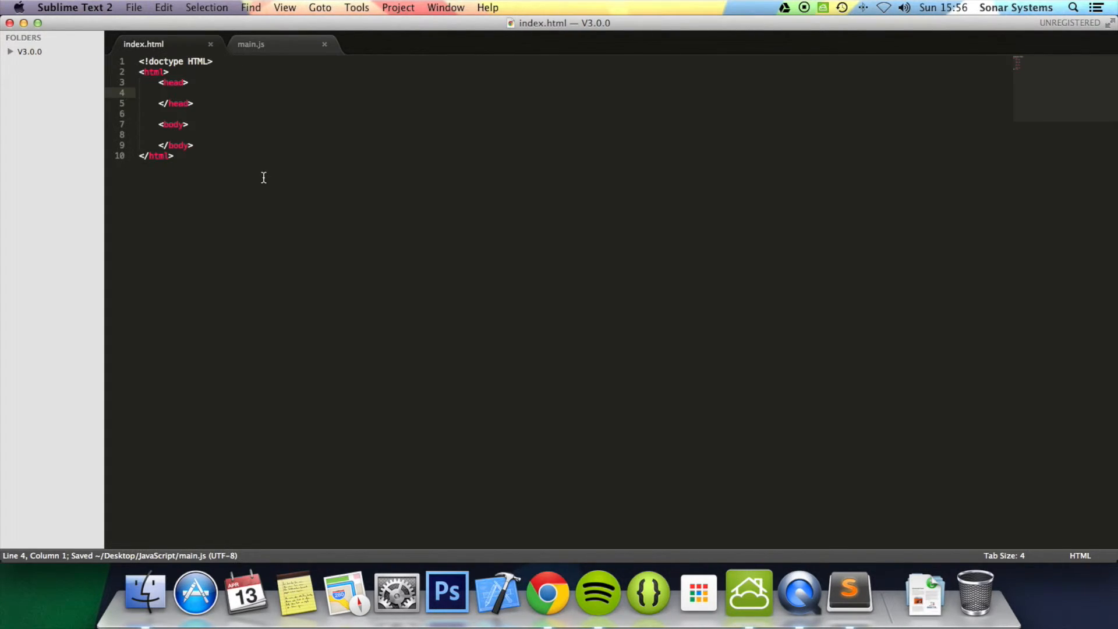
left_click(178, 93)
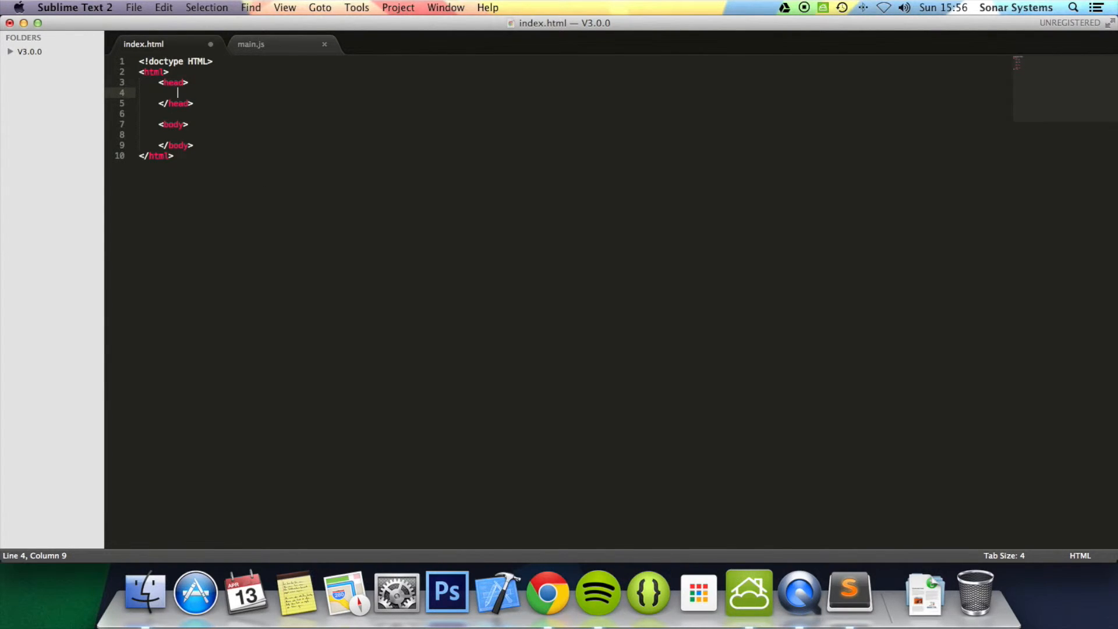
Write a <script src="main.js"></script> tag in index.html's head.
type("<script>")
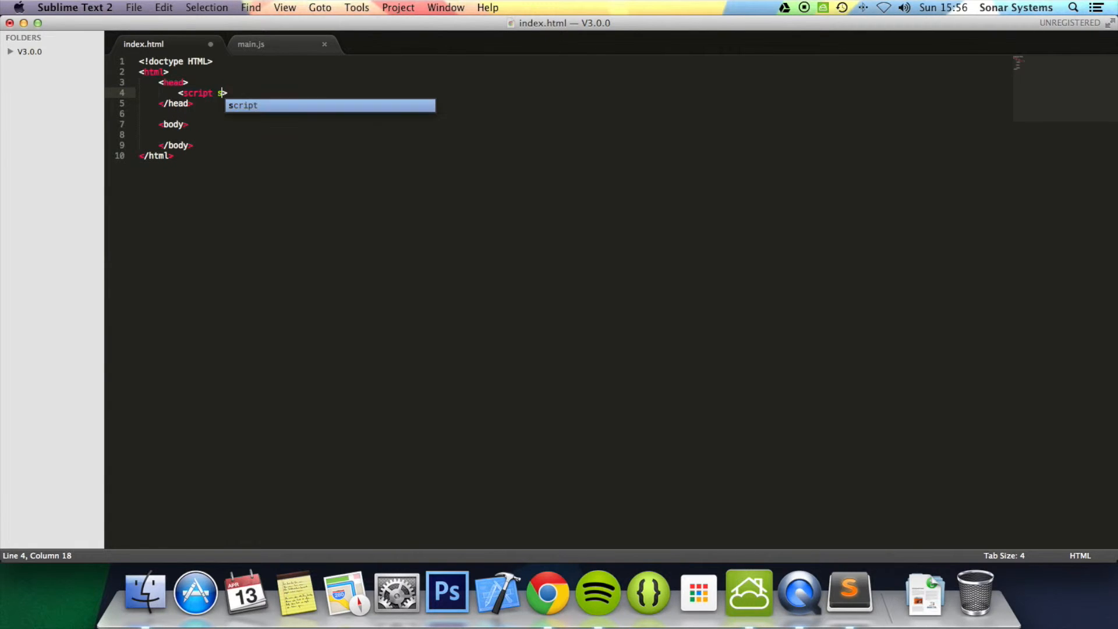
type("src=")
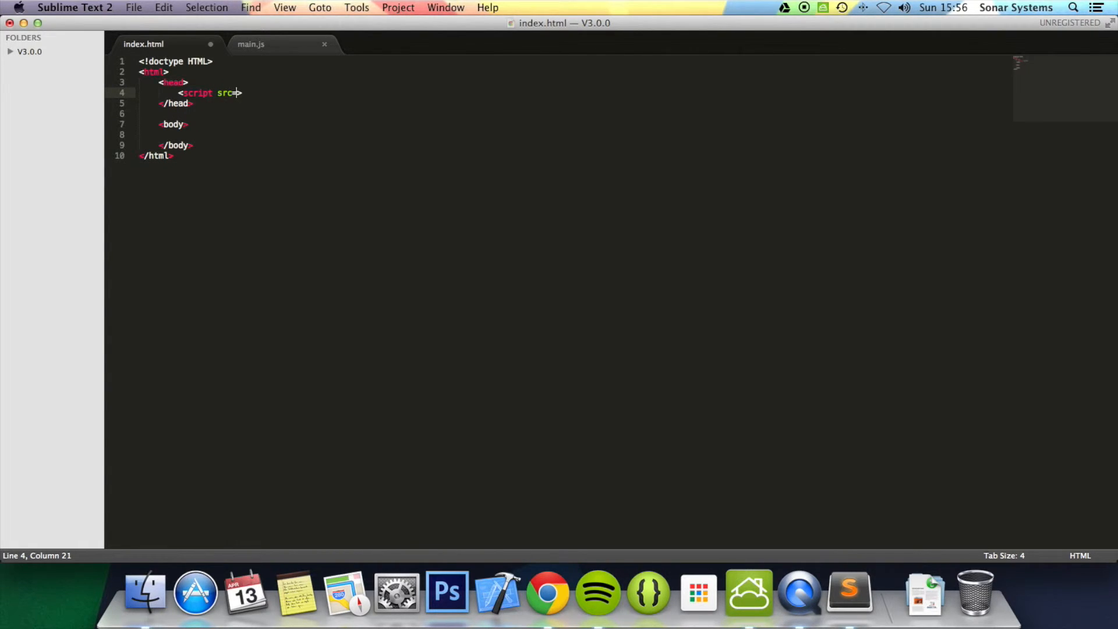
type("\"inde\"")
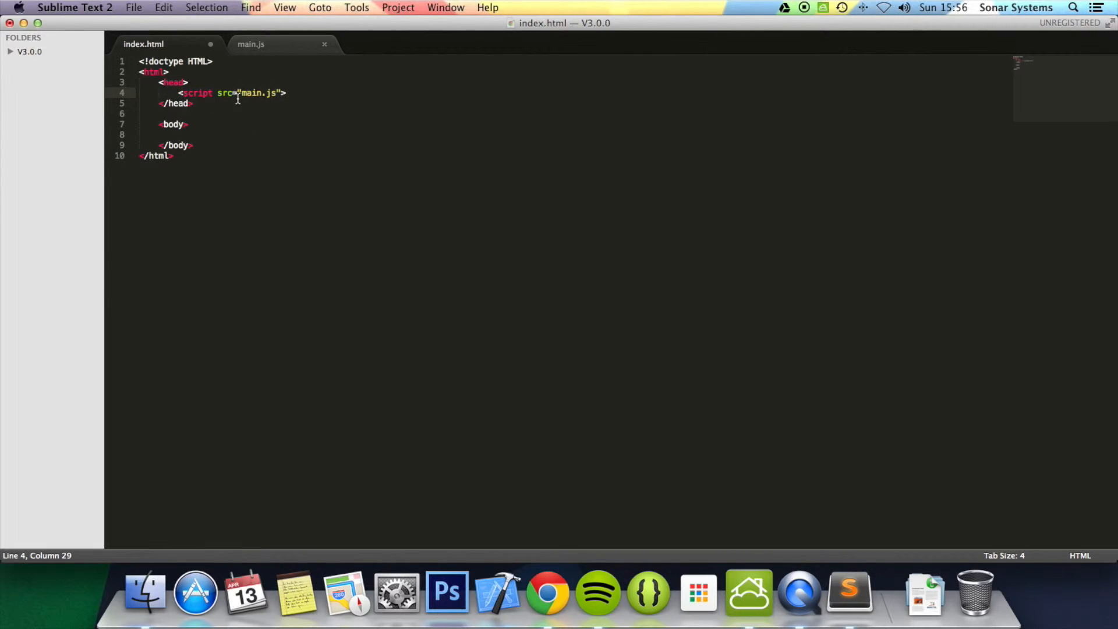
double_click(250, 92)
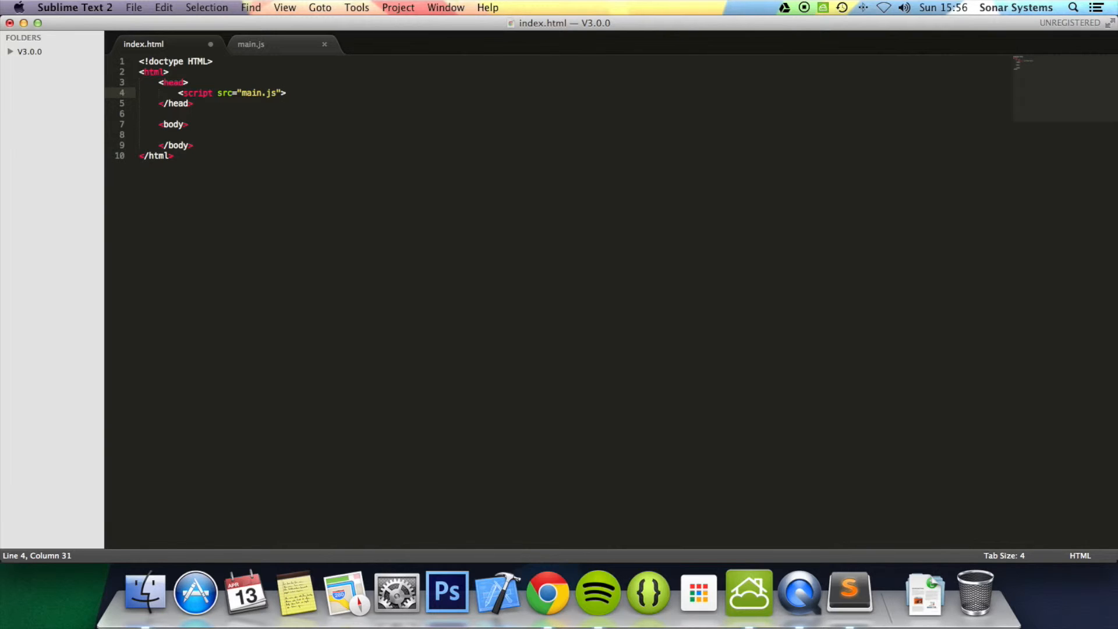
key("left")
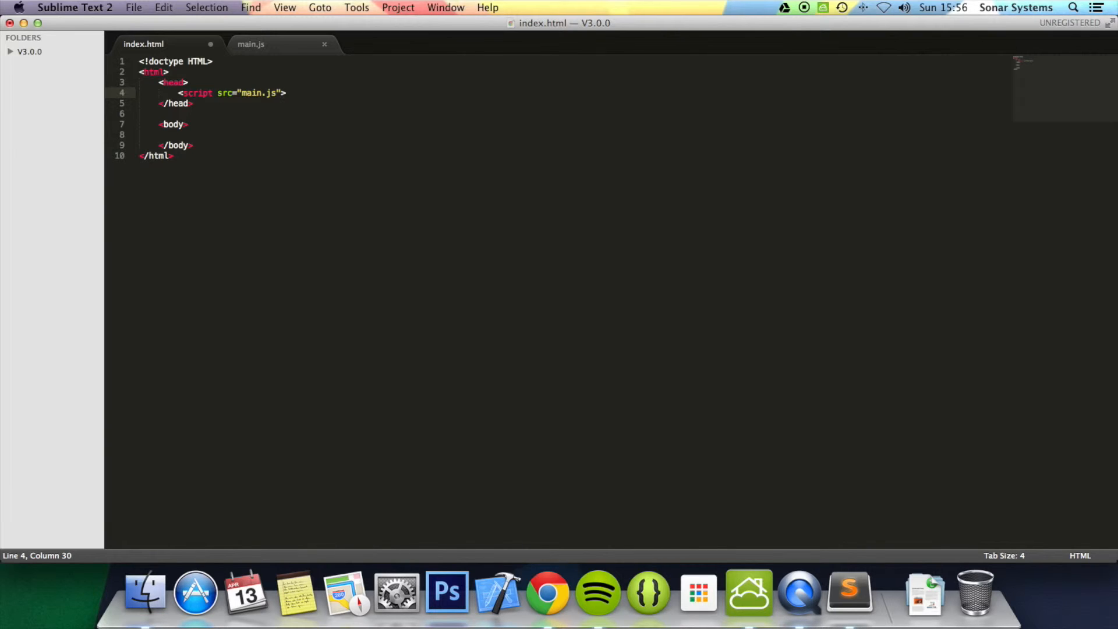
type("<script>")
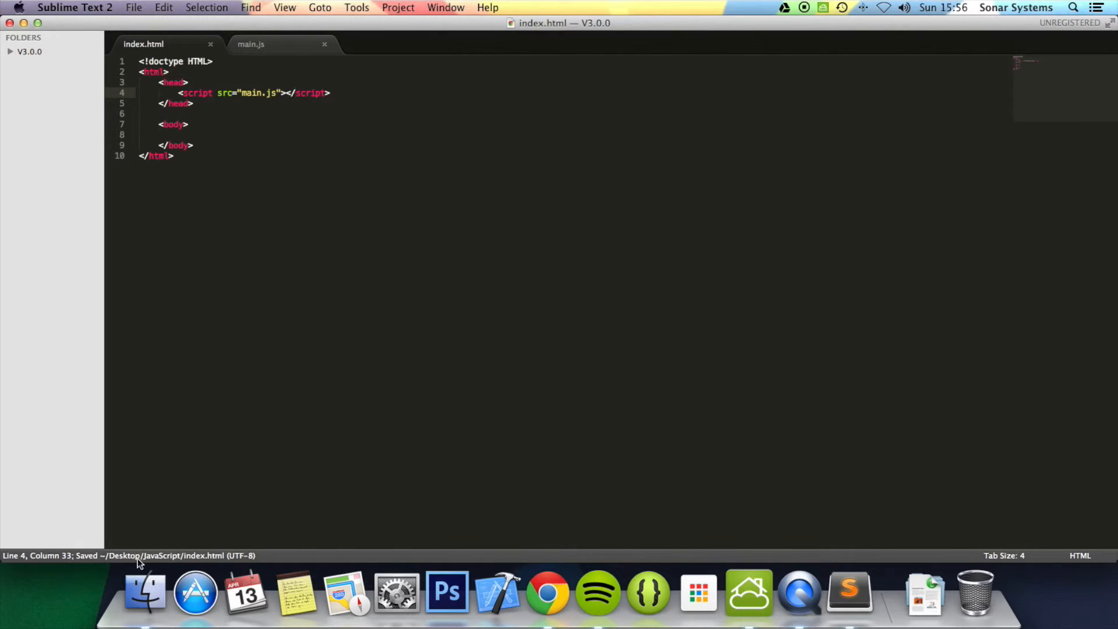
Open index.html from the JavaScript folder in Finder and dismiss the Hello World! alert.
left_click(145, 592)
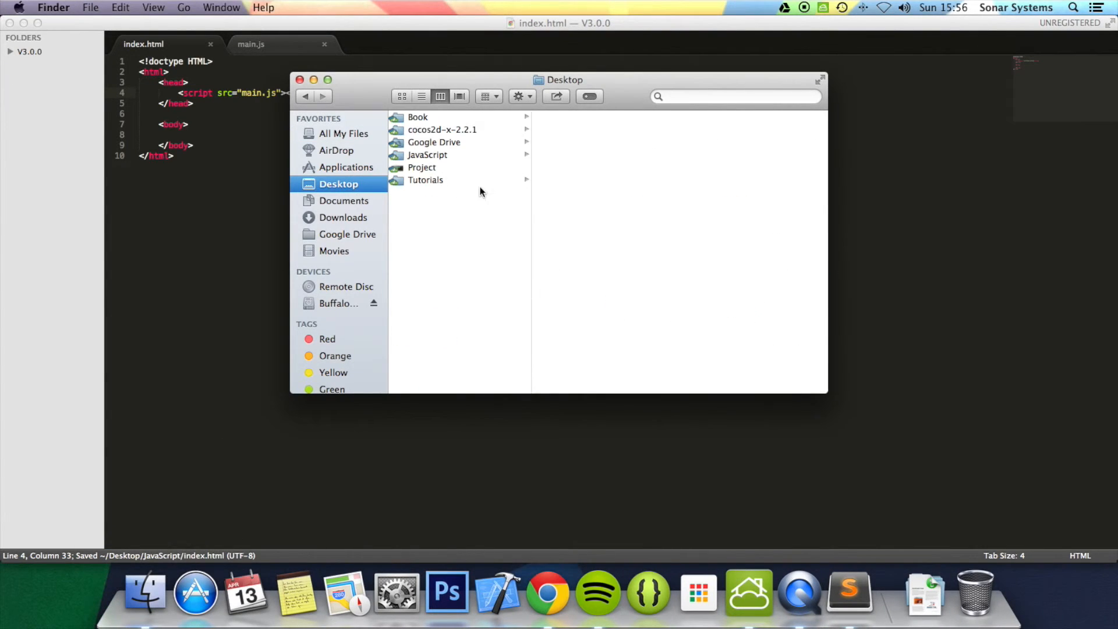
left_click(427, 155)
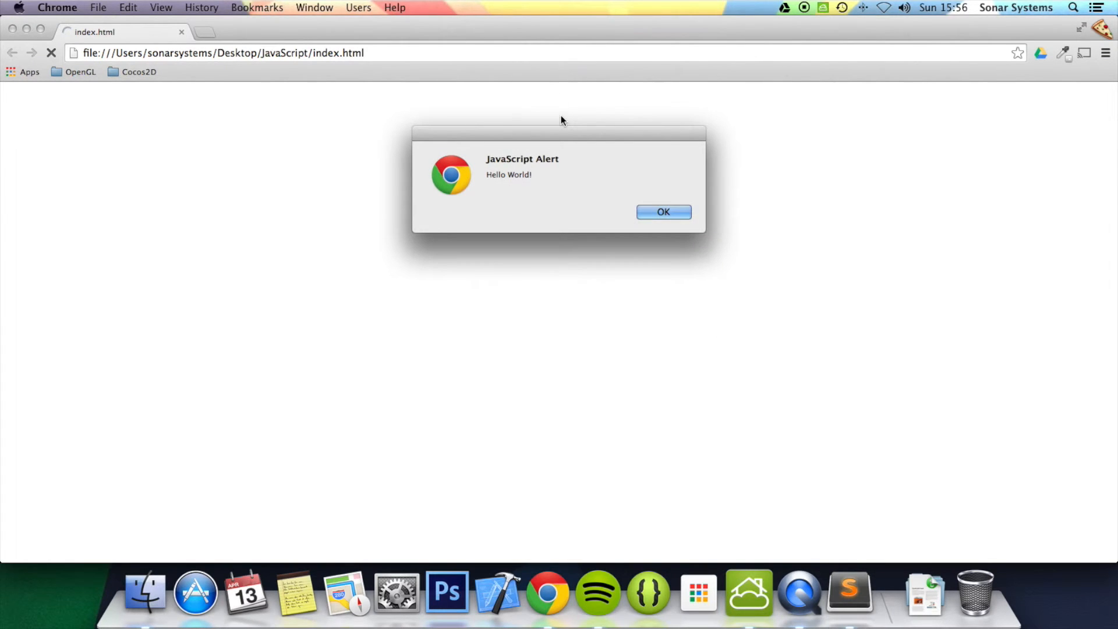
left_click(849, 592)
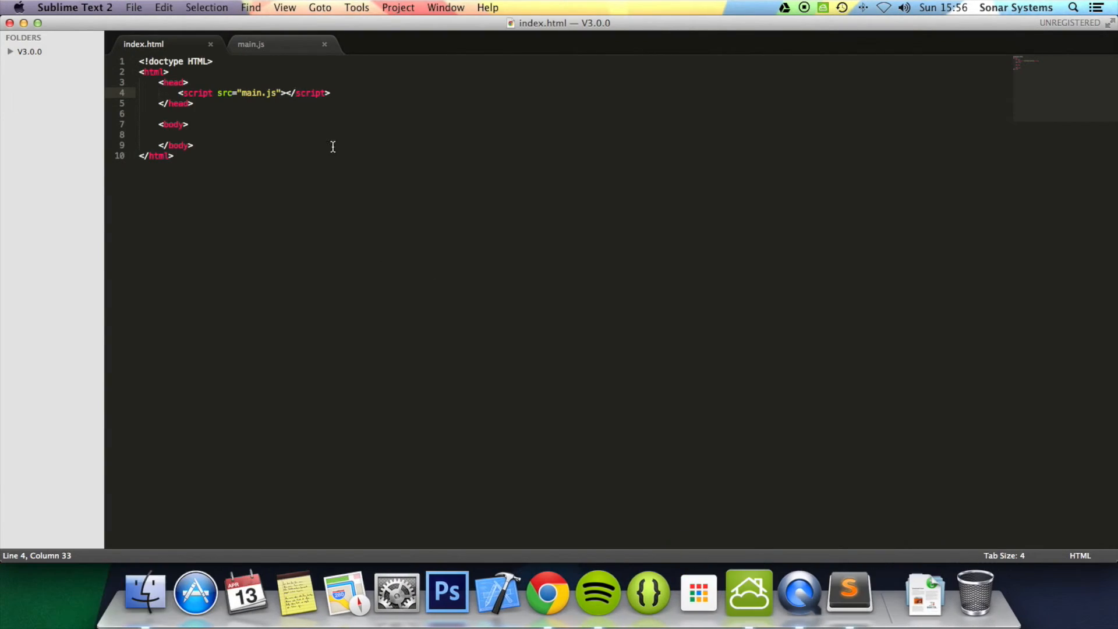
Insert an empty <script></script> element on a new line after the main.js tag and save.
left_click(330, 93)
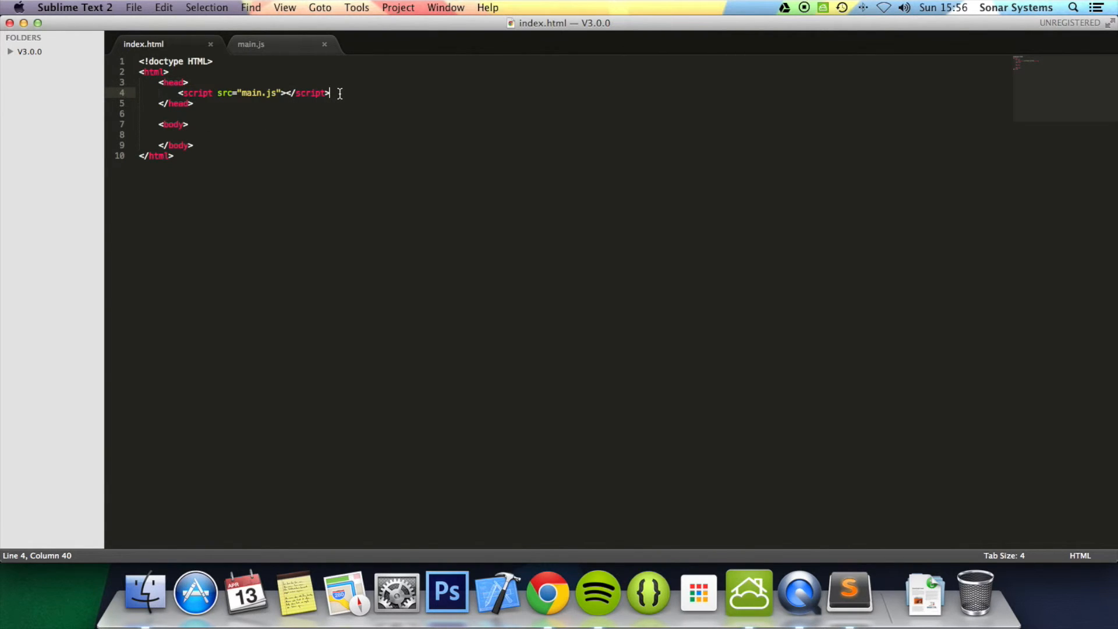
type("<script>")
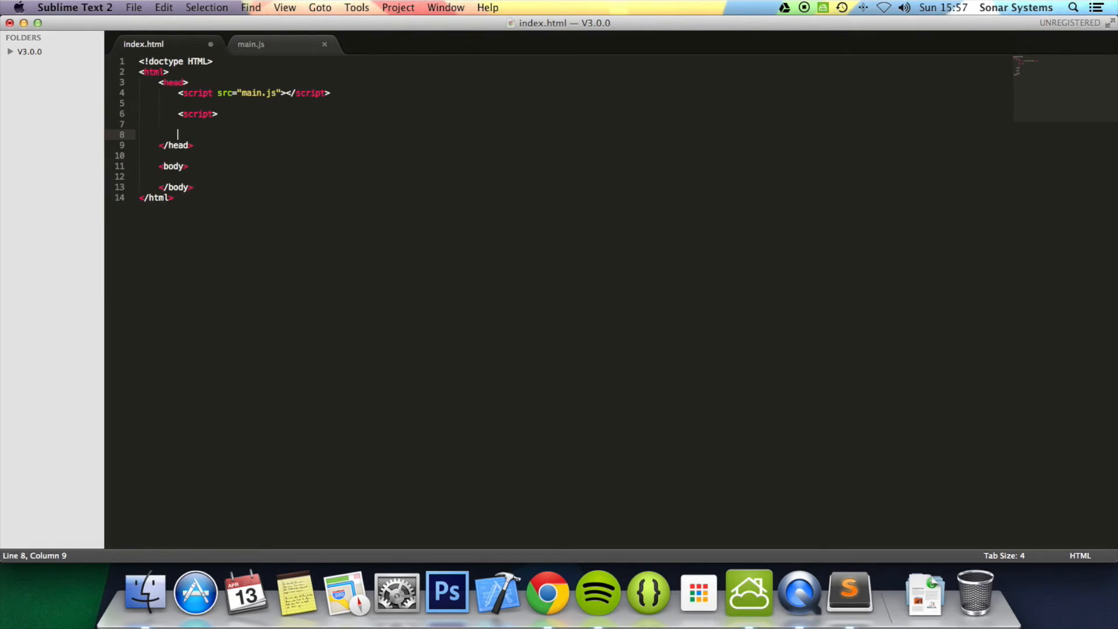
type("<script>")
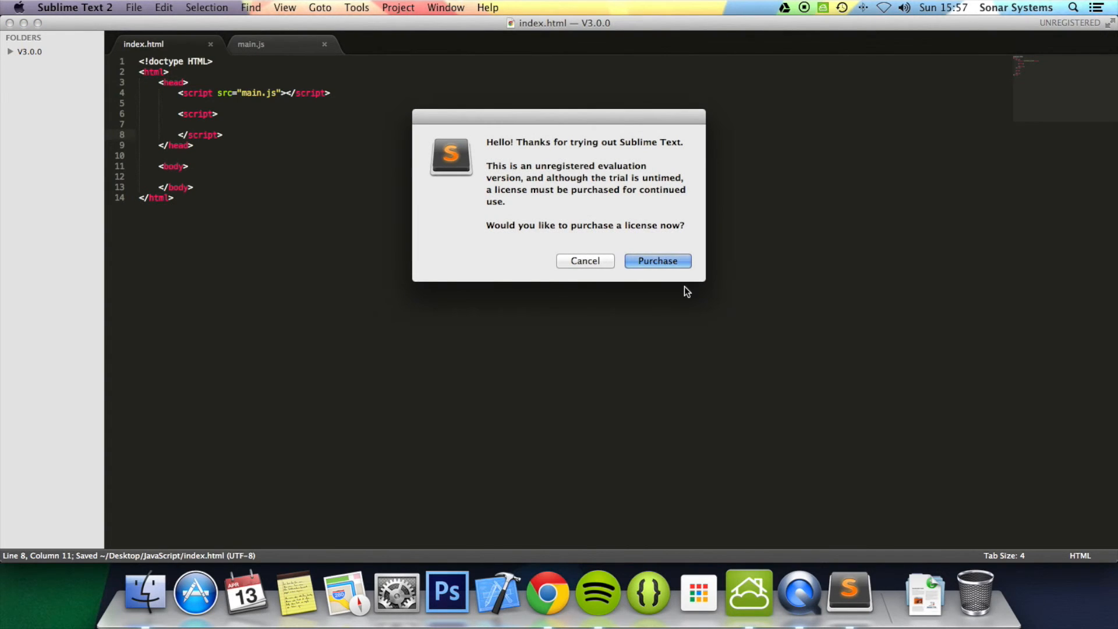
left_click(584, 260)
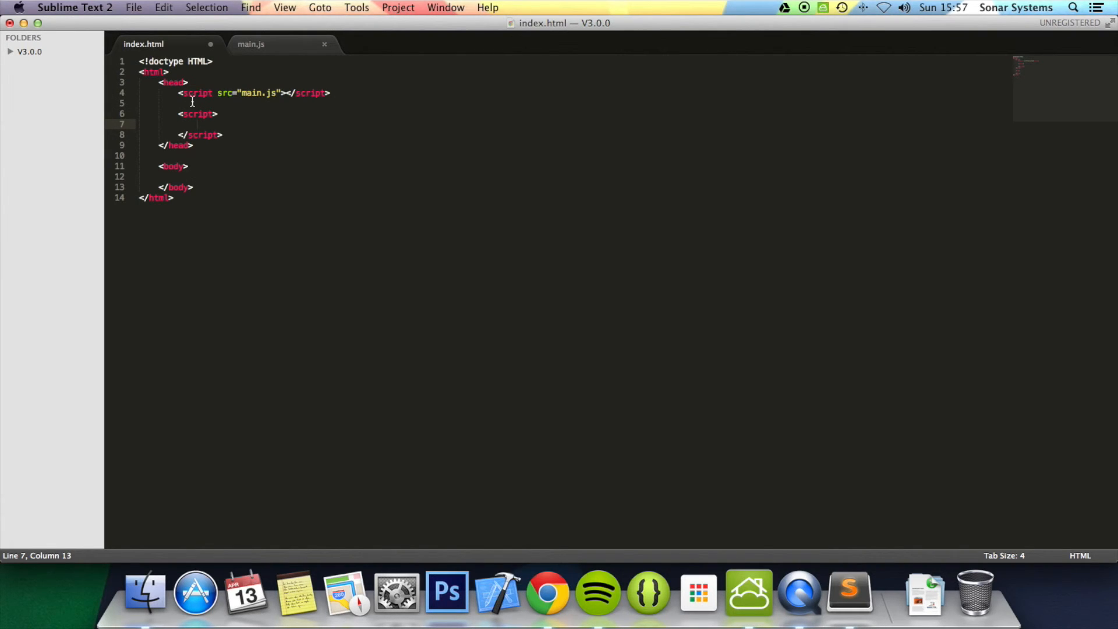
Comment out the main.js tag with <!-- --> and write alert("hello"); in the inline script.
type("<!--")
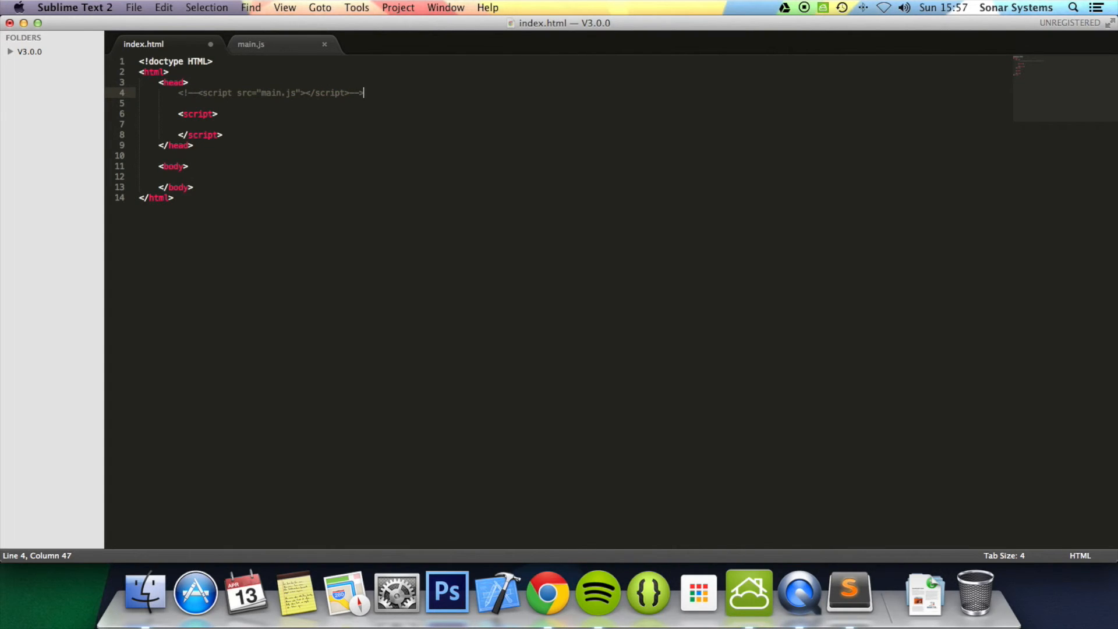
left_click(139, 134)
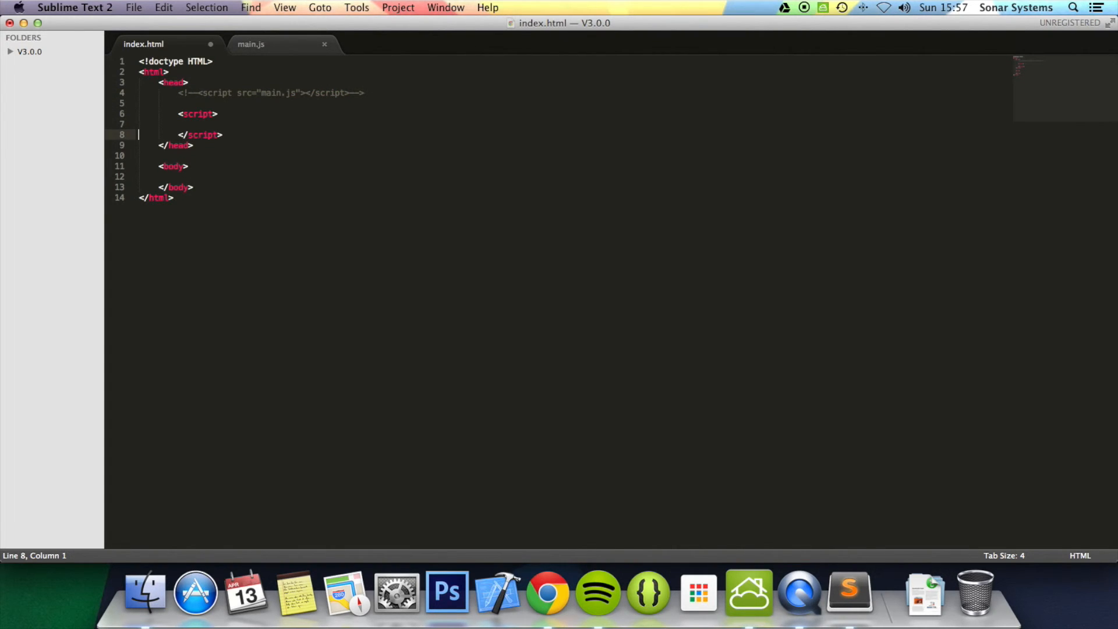
type("a")
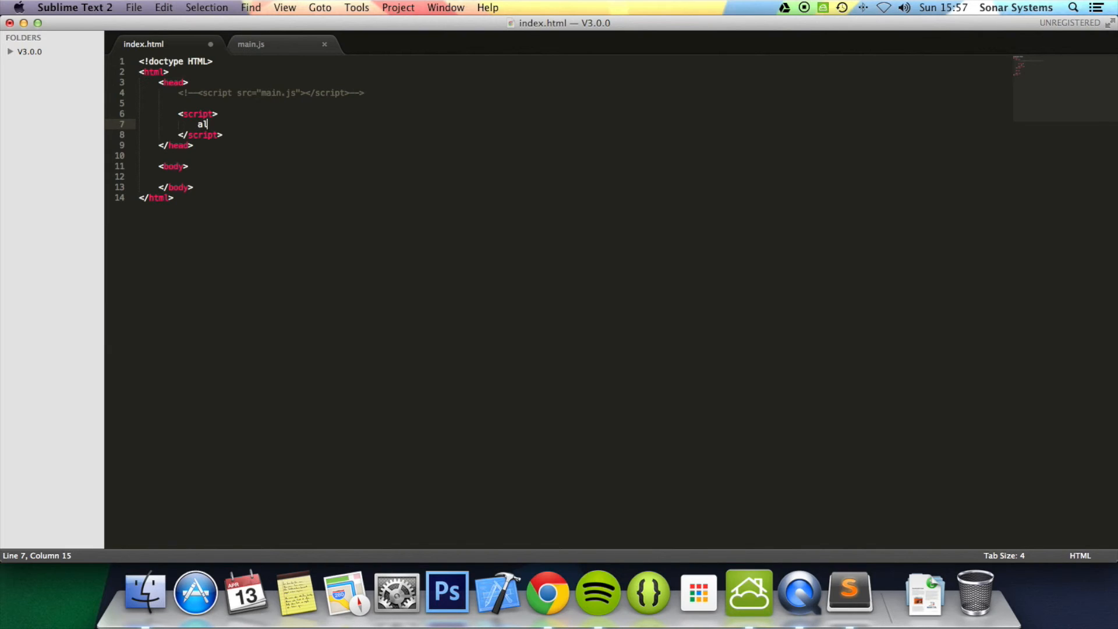
type("lert();")
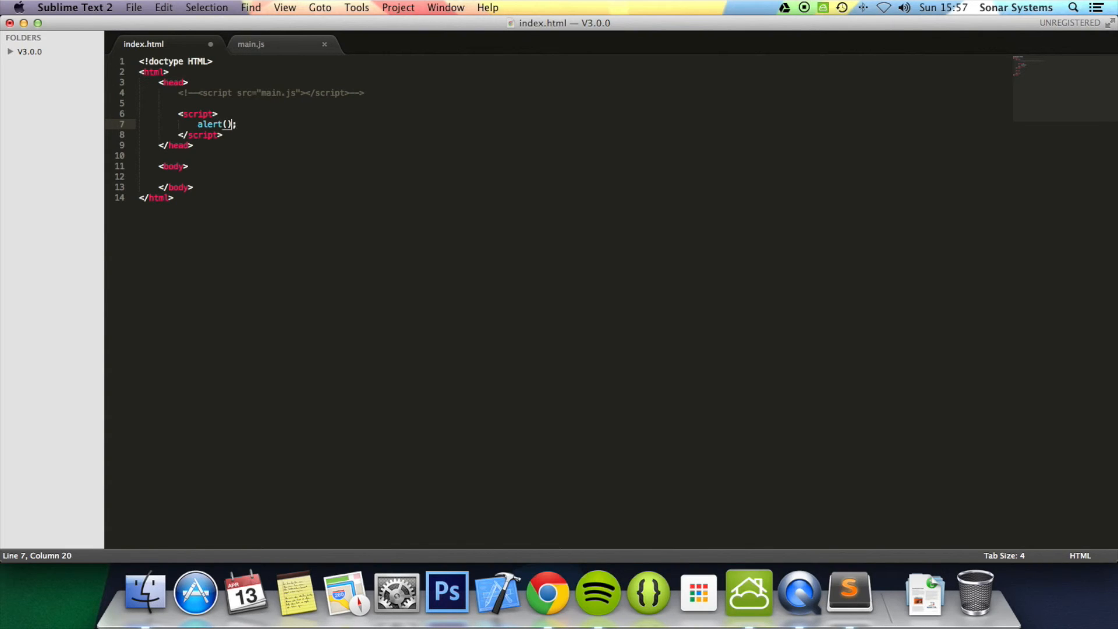
type("\"\"")
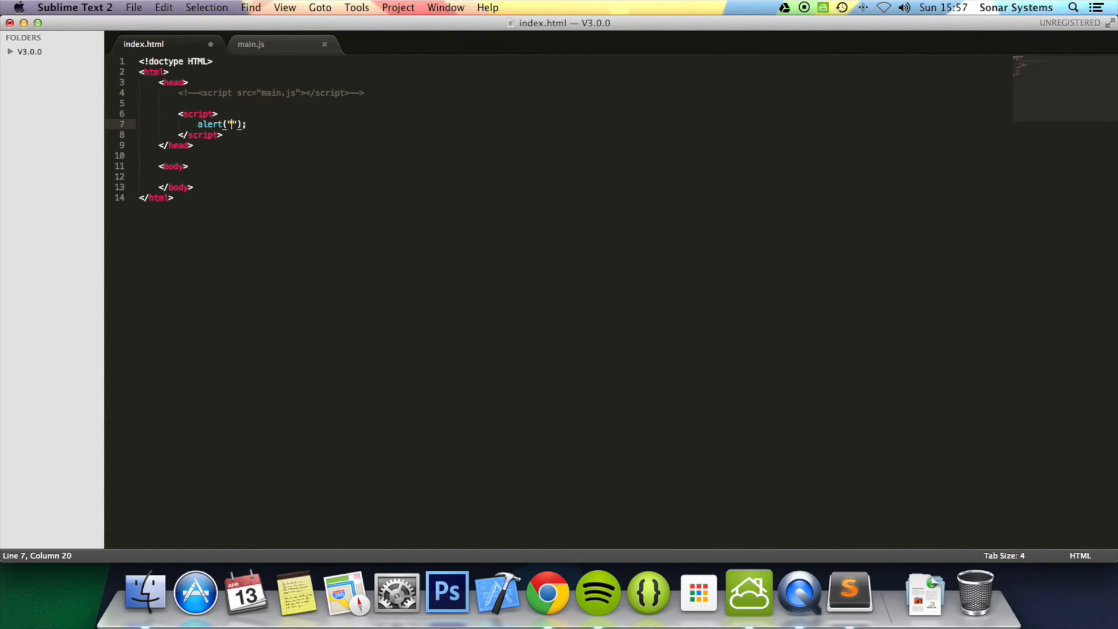
type("hello")
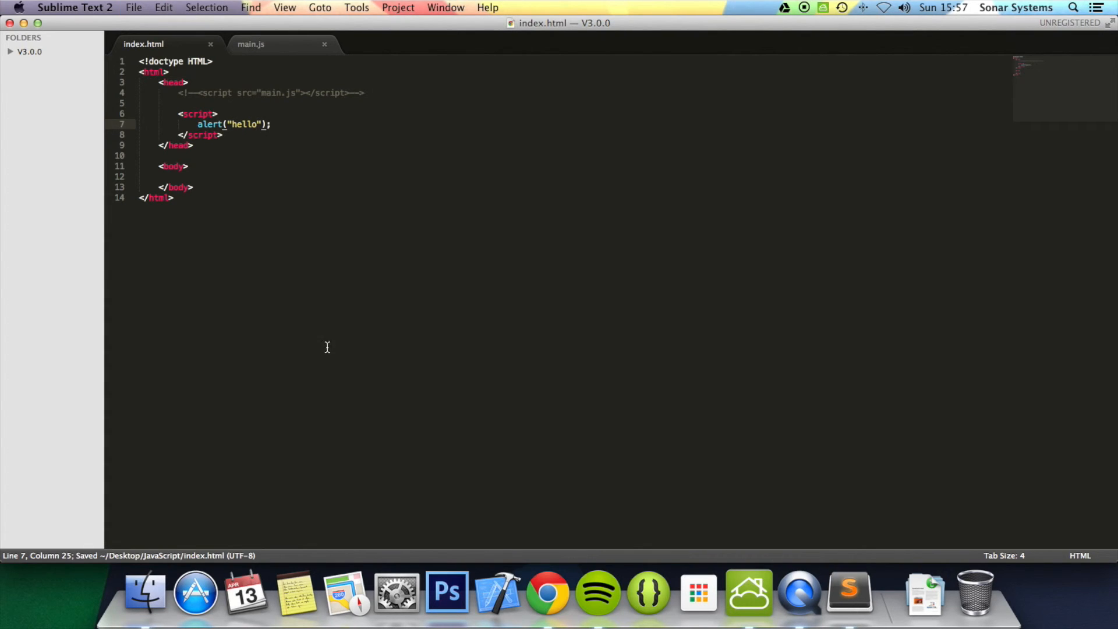
Reload the page in Chrome, dismiss the hello alert, and return to Sublime.
left_click(547, 592)
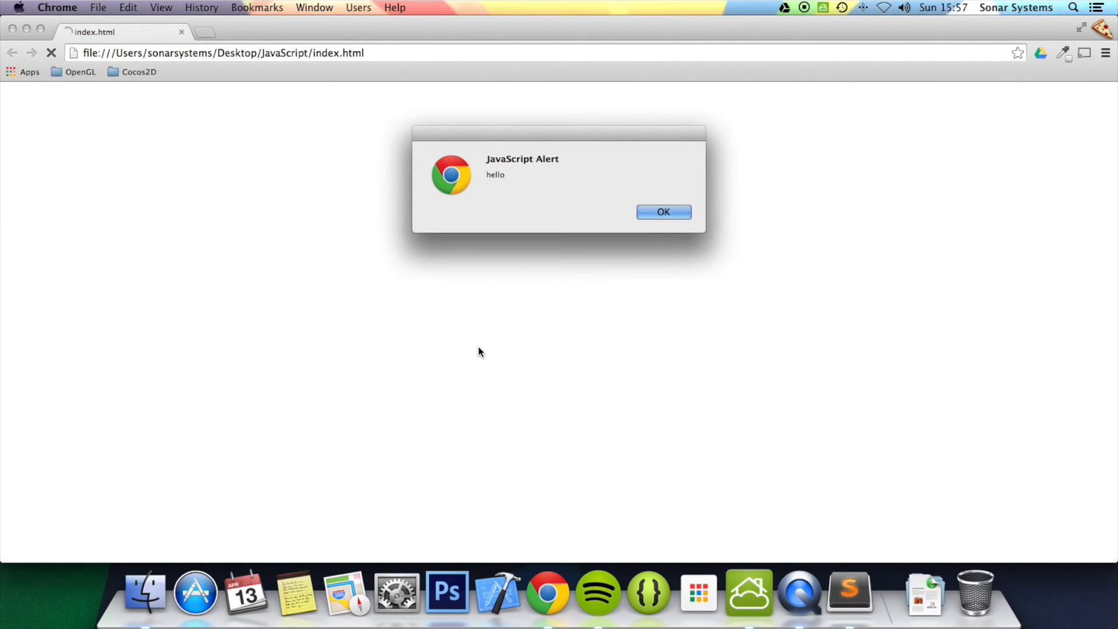
left_click(662, 212)
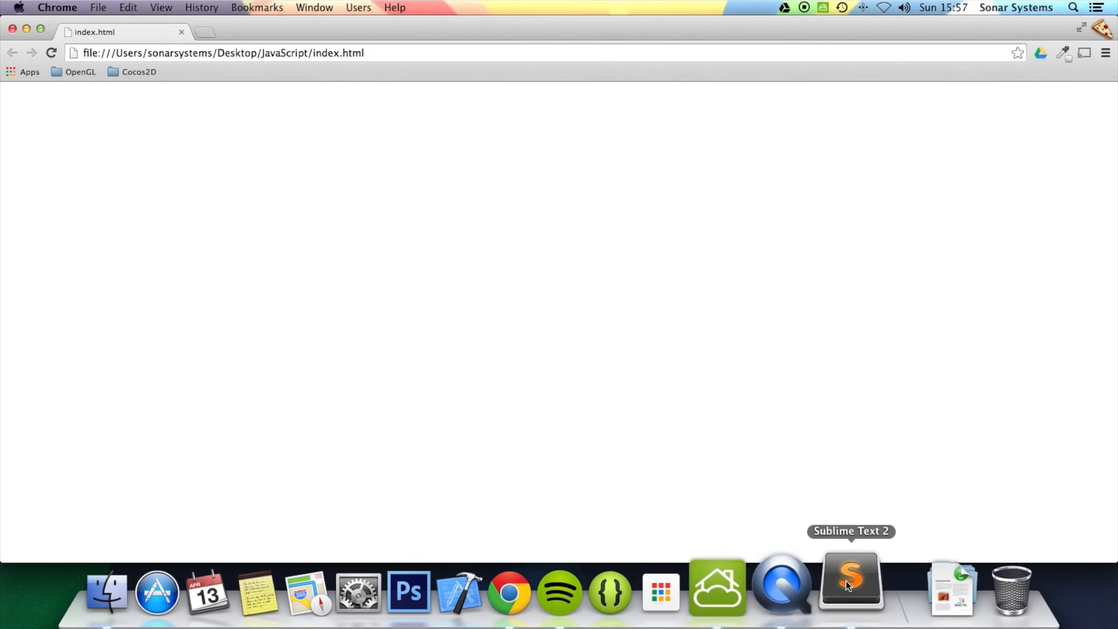
left_click(850, 587)
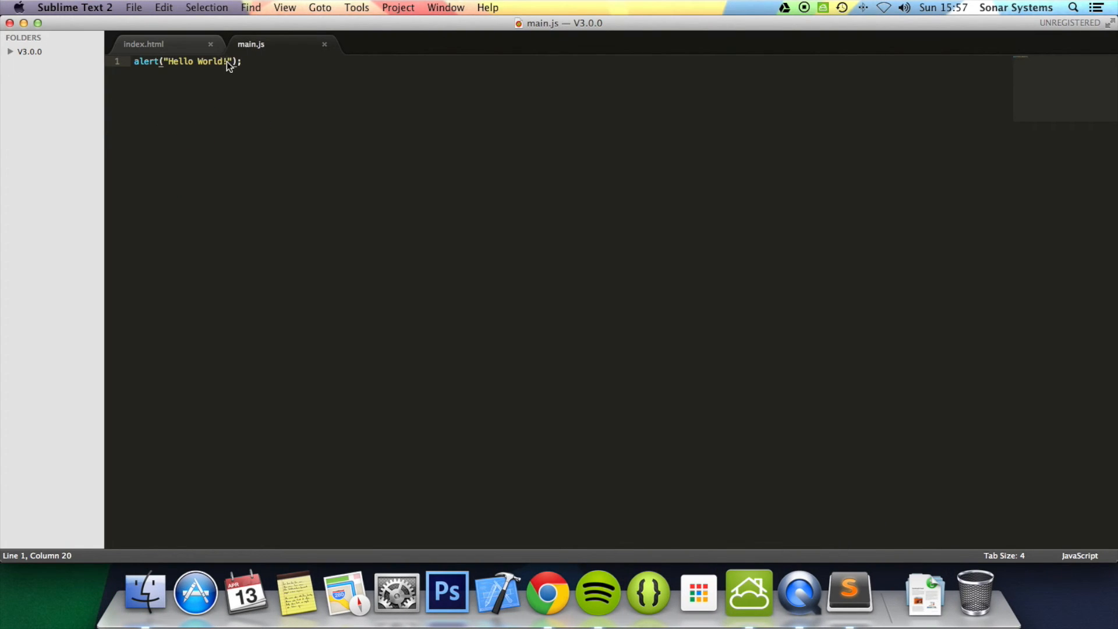
In index.html, delete the inline hello script block and uncomment the main.js tag.
left_click(143, 44)
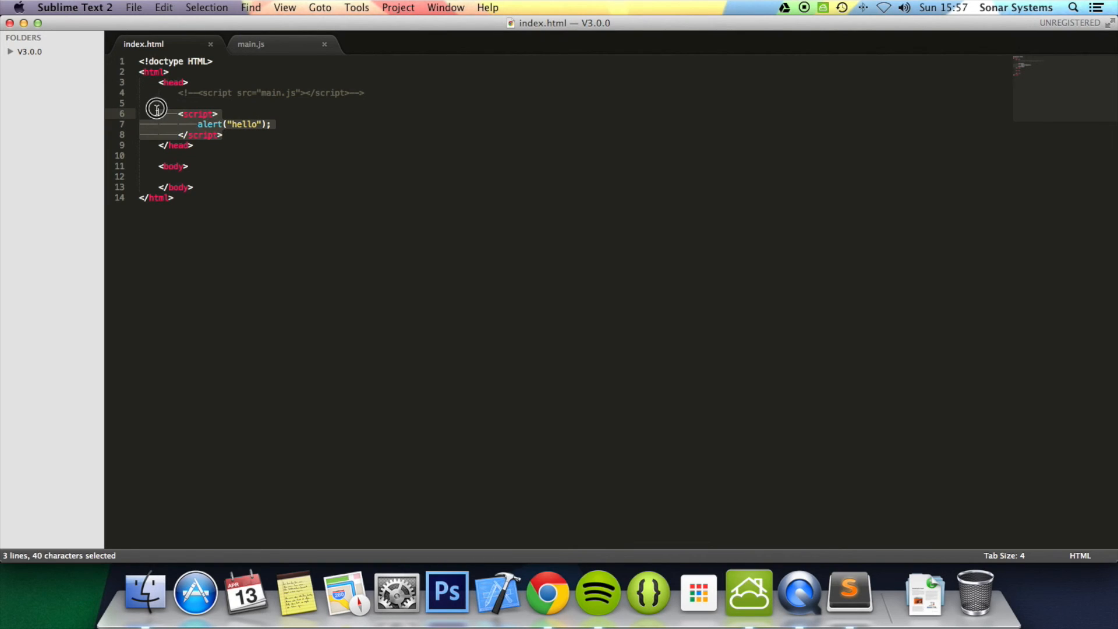
key("shift+up")
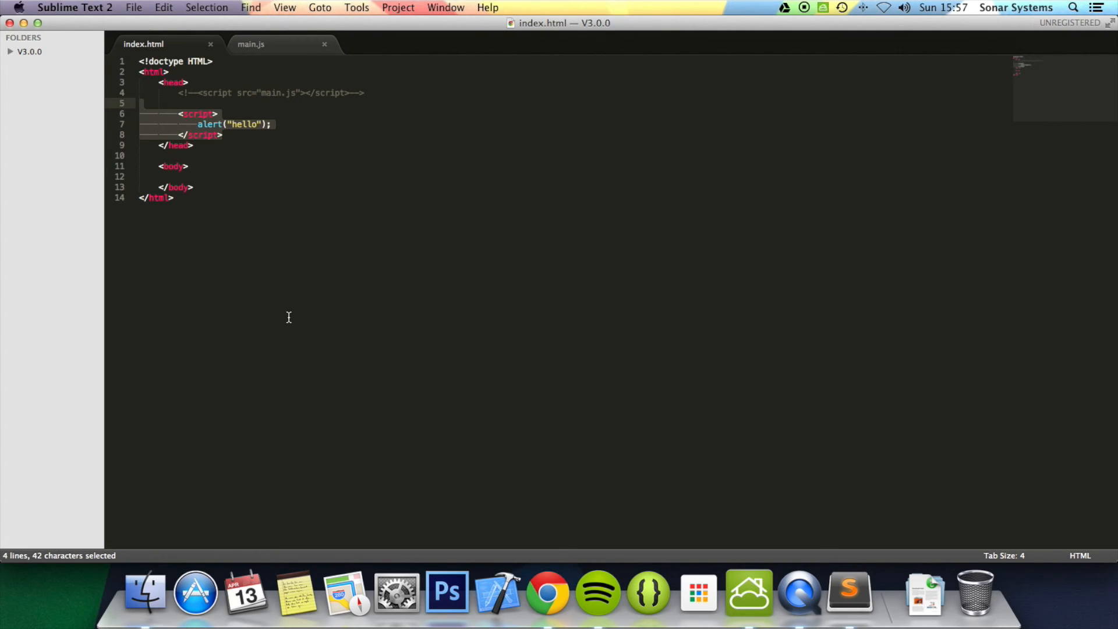
mouse_move(292, 254)
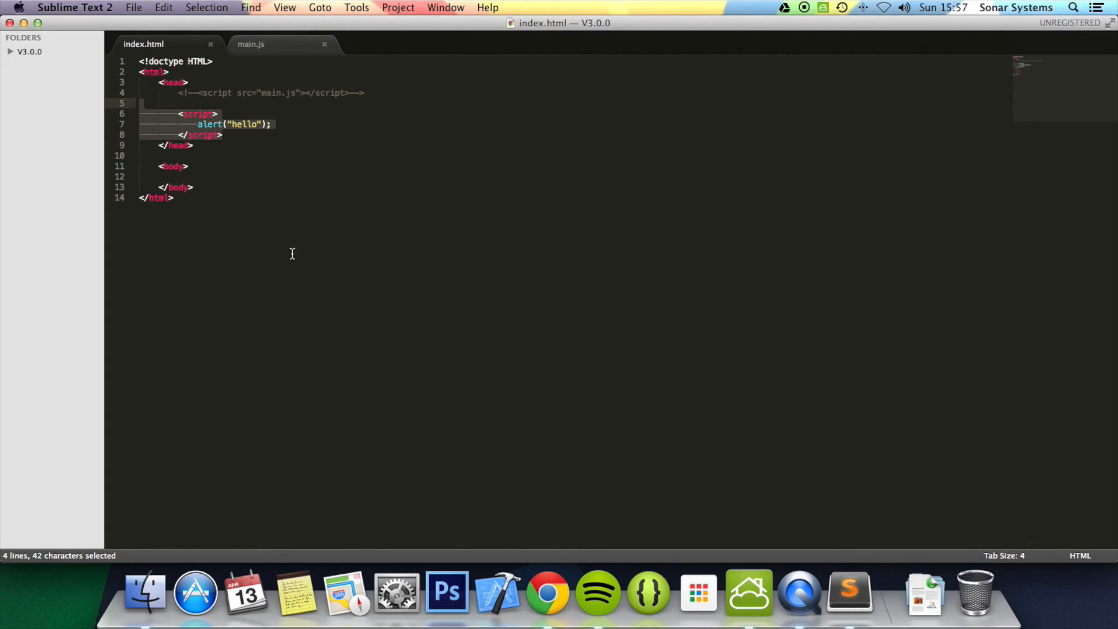
left_click(198, 93)
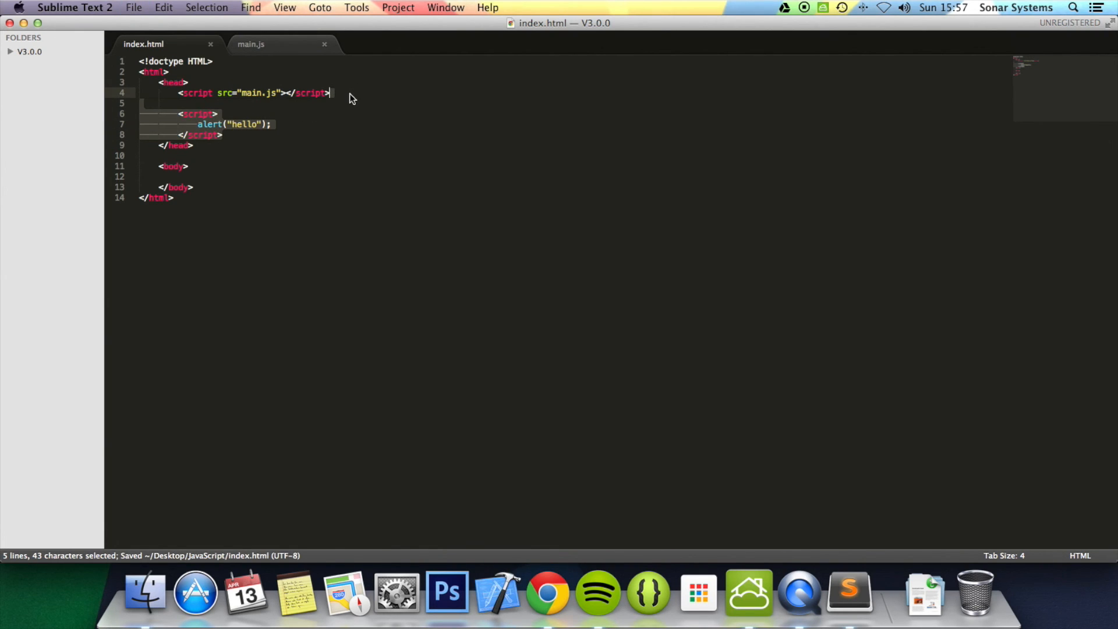
key("Backspace")
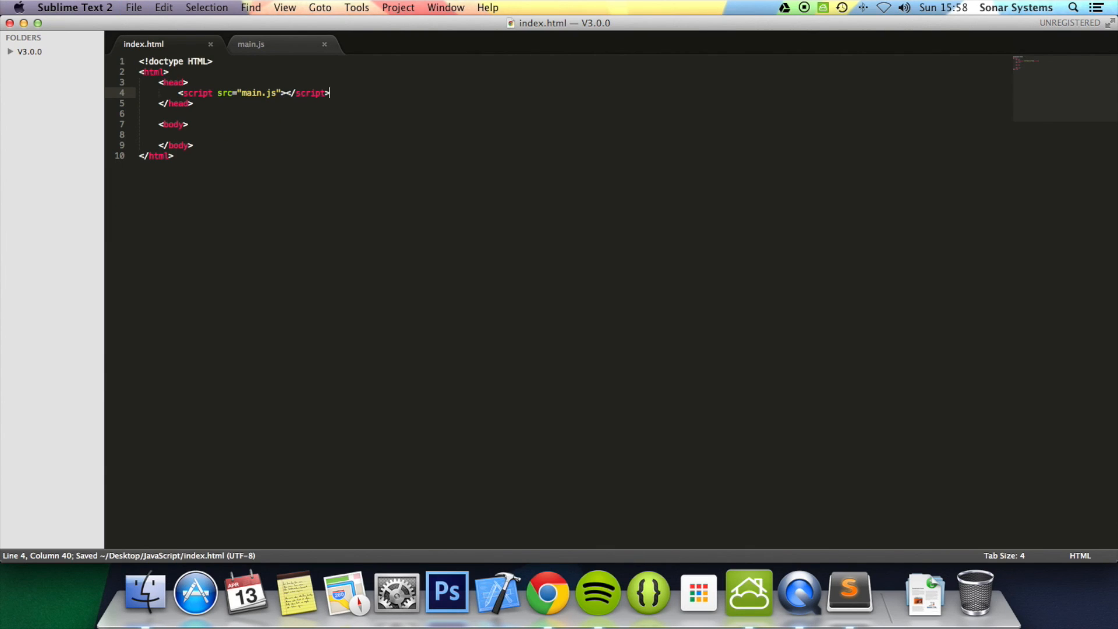